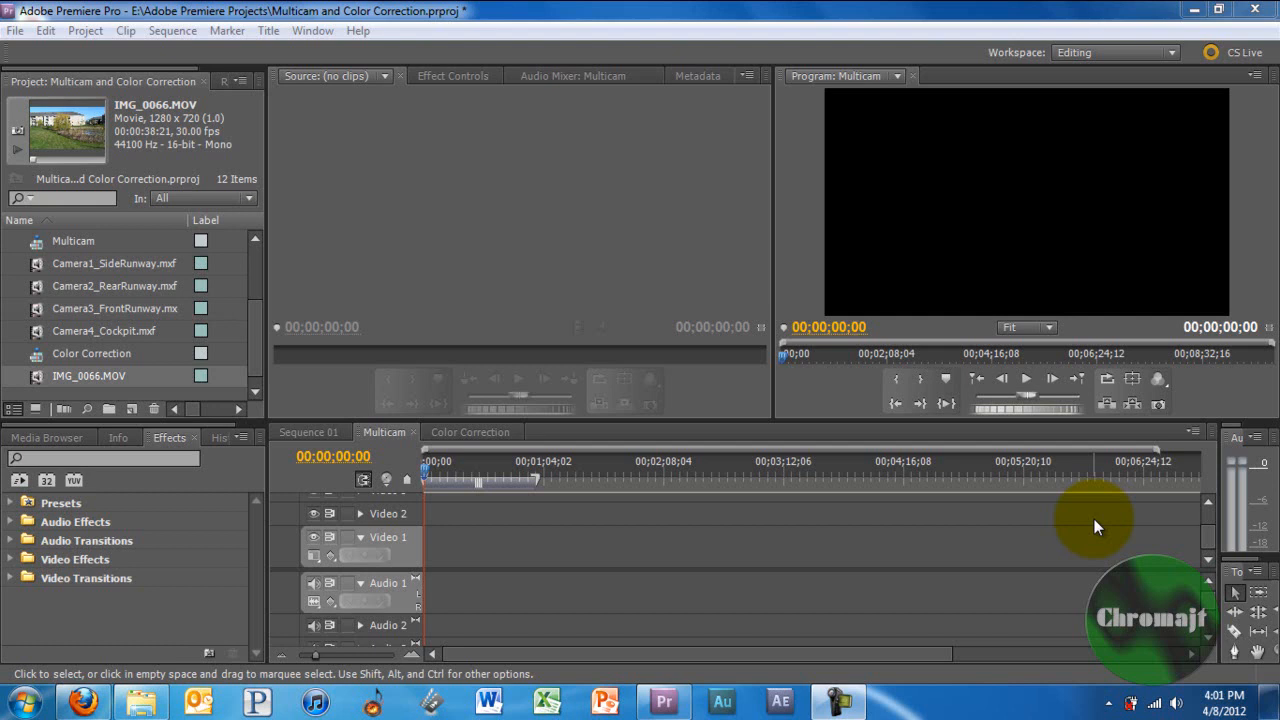
mouse_move(944, 712)
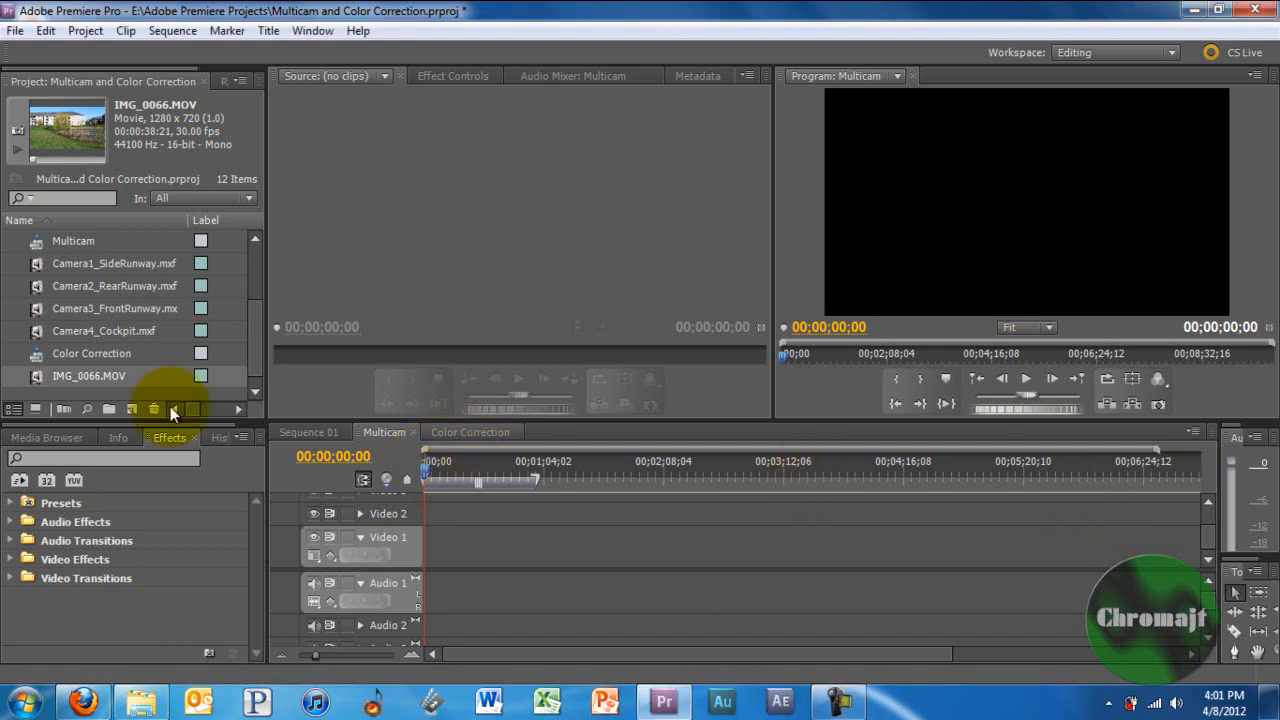
- Switch to the Color Correction sequence and load IMG_0066.MOV in the Source Monitor
left_click(470, 432)
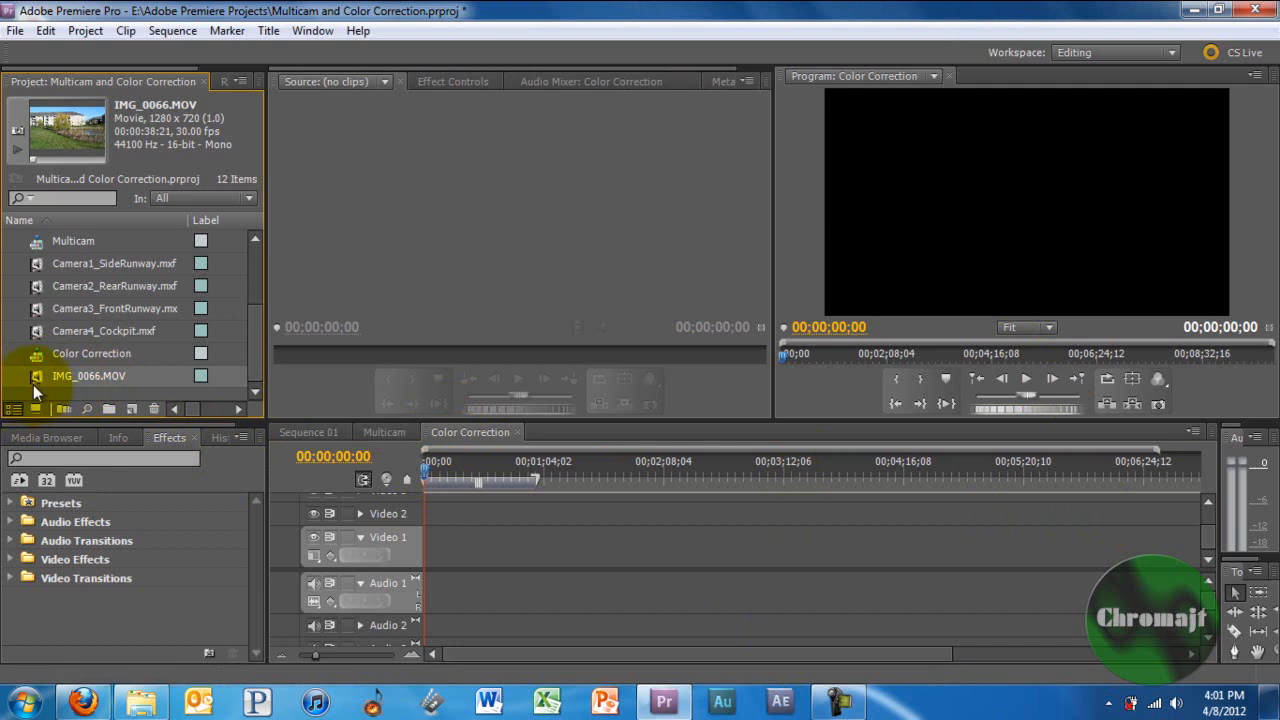
mouse_move(156, 330)
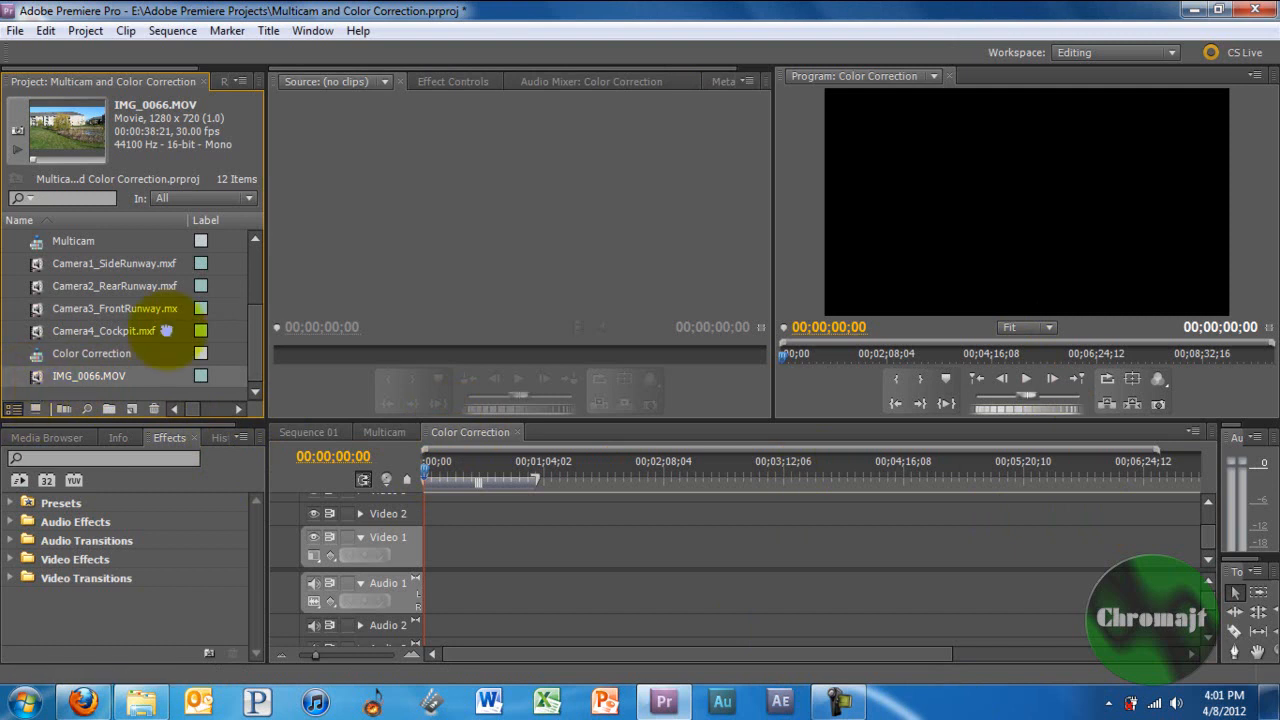
double_click(88, 376)
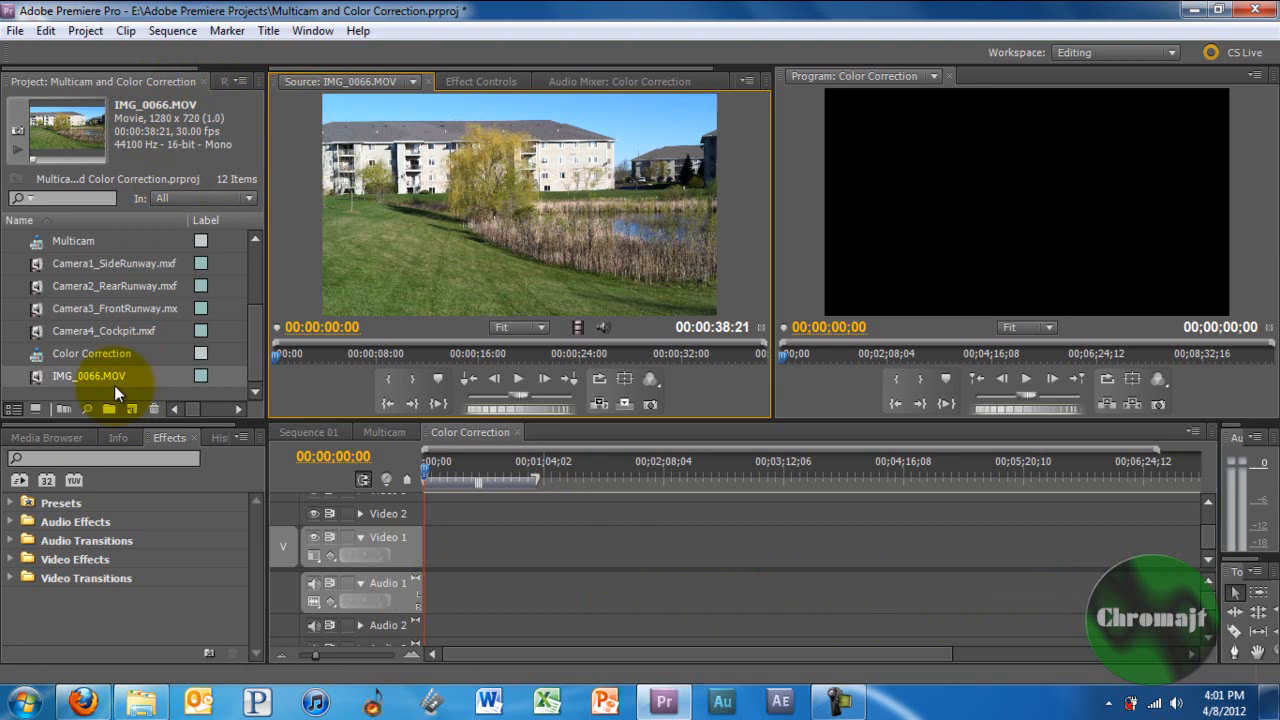
- Set IMG_0066.MOV's audio channels to Stereo via Modify > Audio Channels
right_click(88, 376)
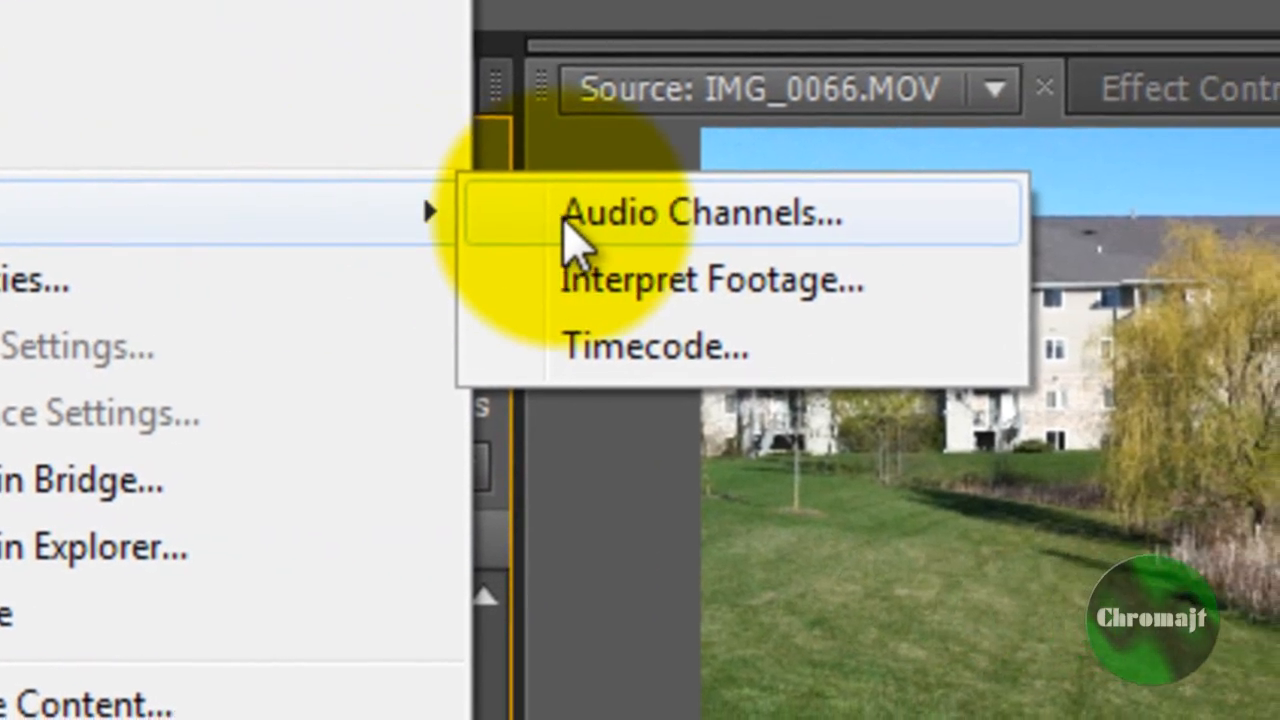
left_click(700, 210)
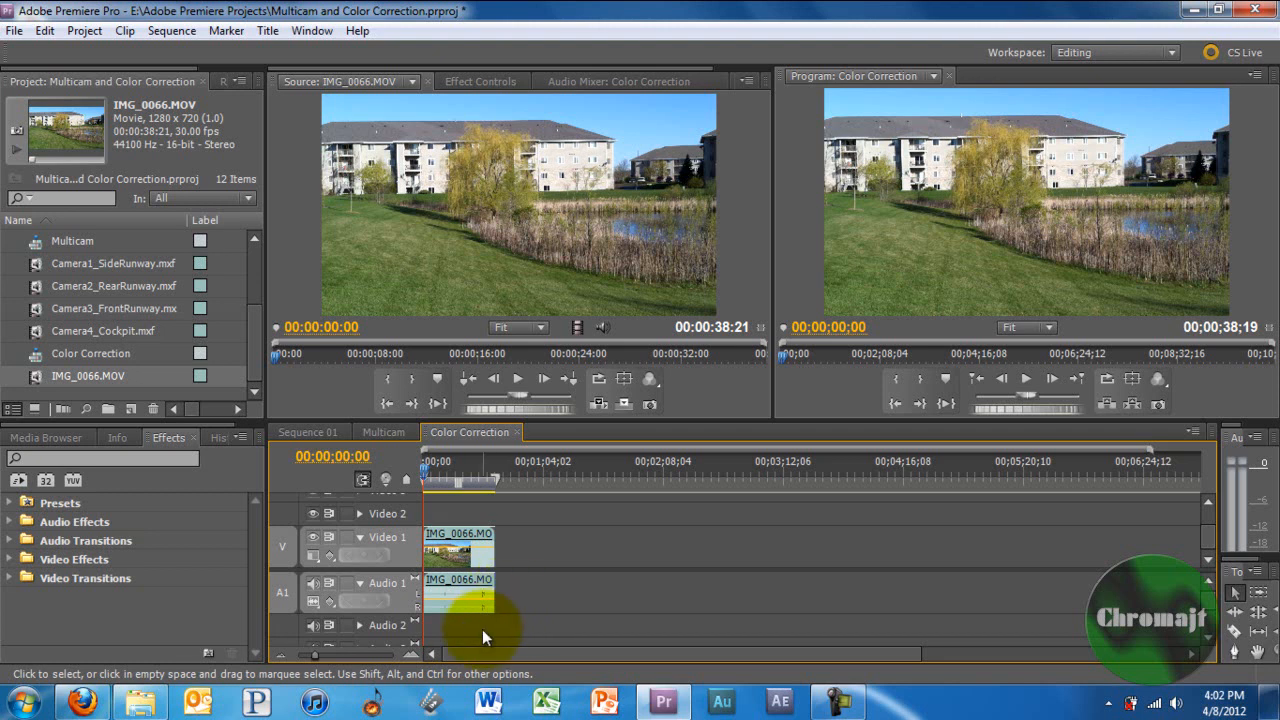
- Select the pond clip on the timeline and render the sequence's preview effects
left_click(458, 556)
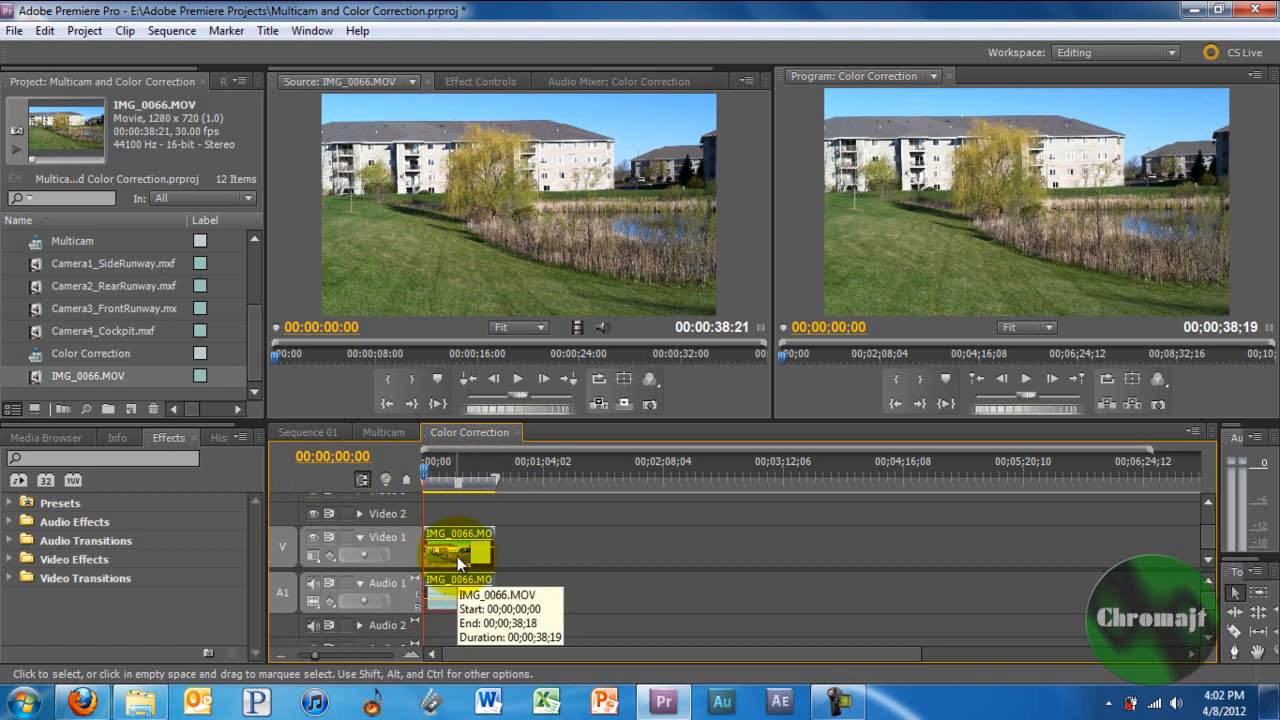
left_click(170, 30)
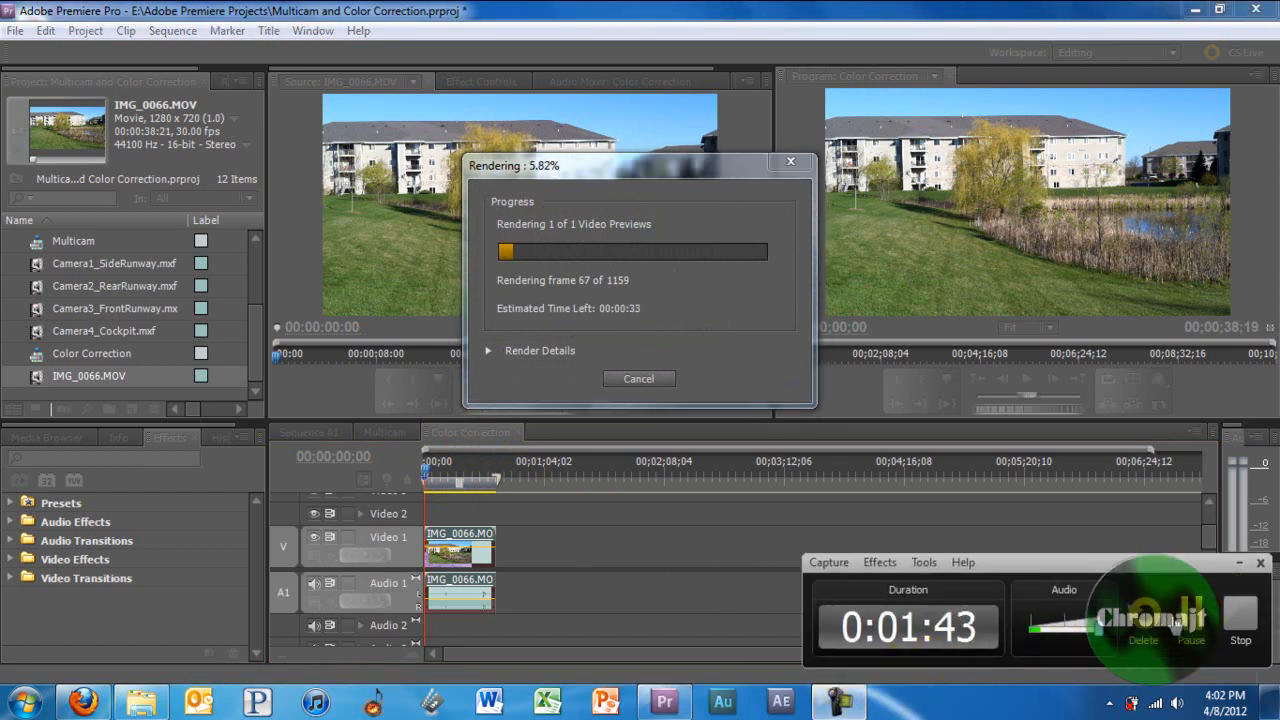
left_click(640, 380)
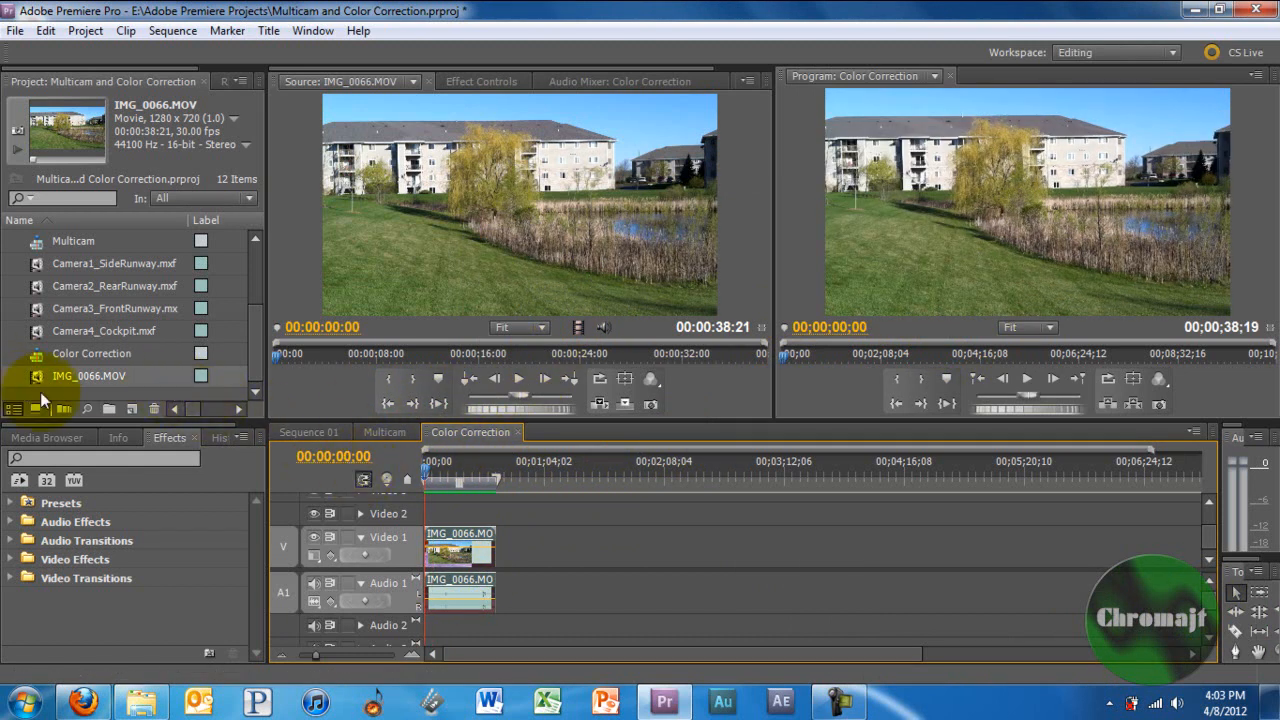
- Search Effects for 'Color' and apply the Three-Way Color Corrector to the pond clip
type("Color")
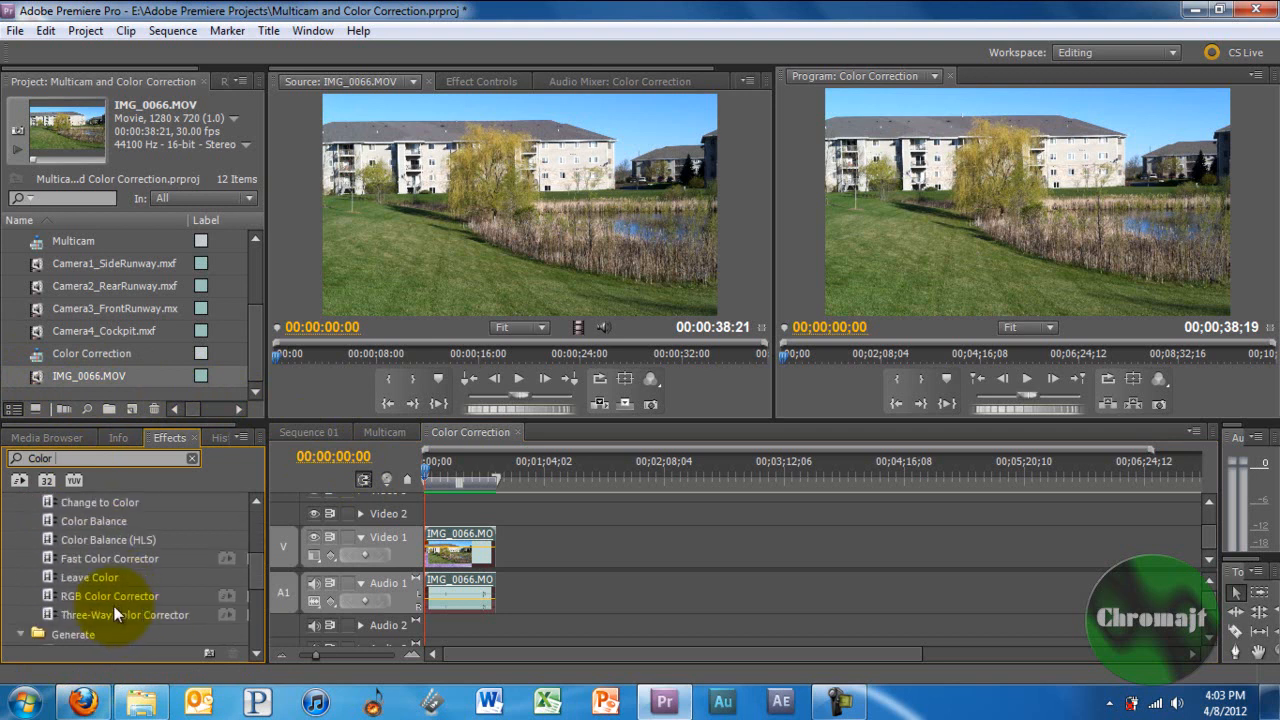
double_click(124, 616)
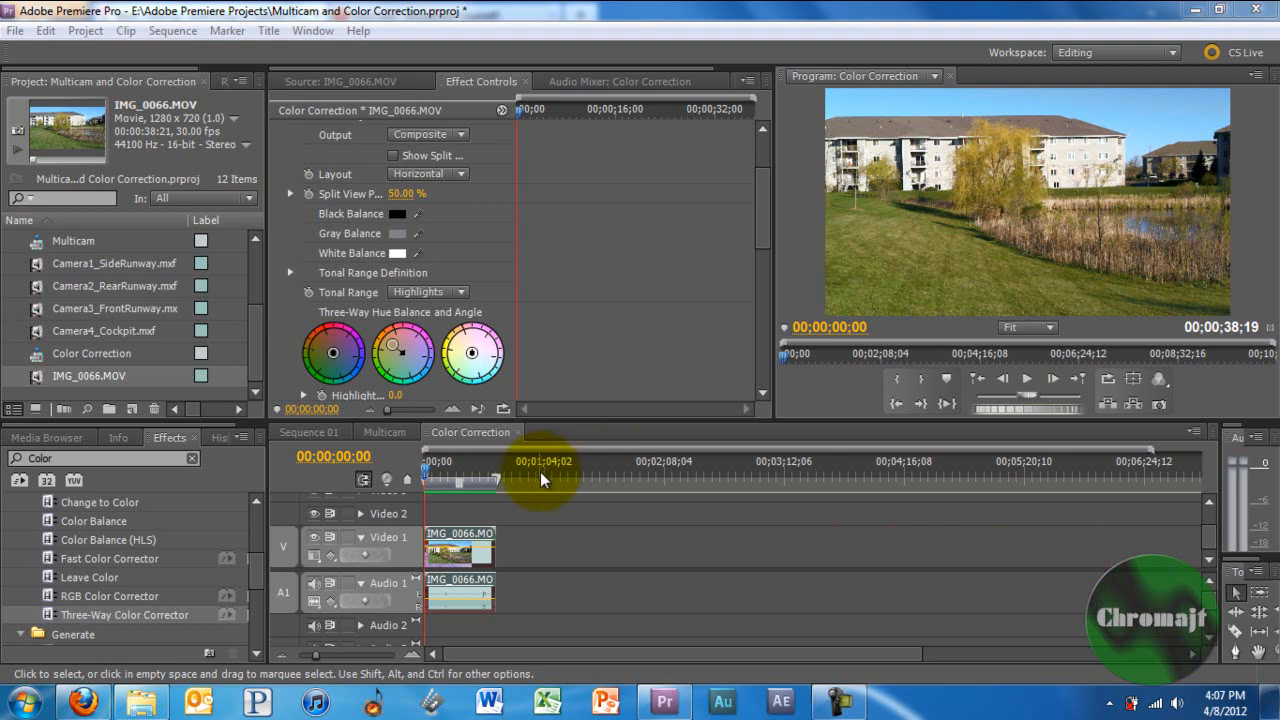
- Scrub into the pond clip and adjust the color wheels toward deeper, warmer tones
left_click(458, 548)
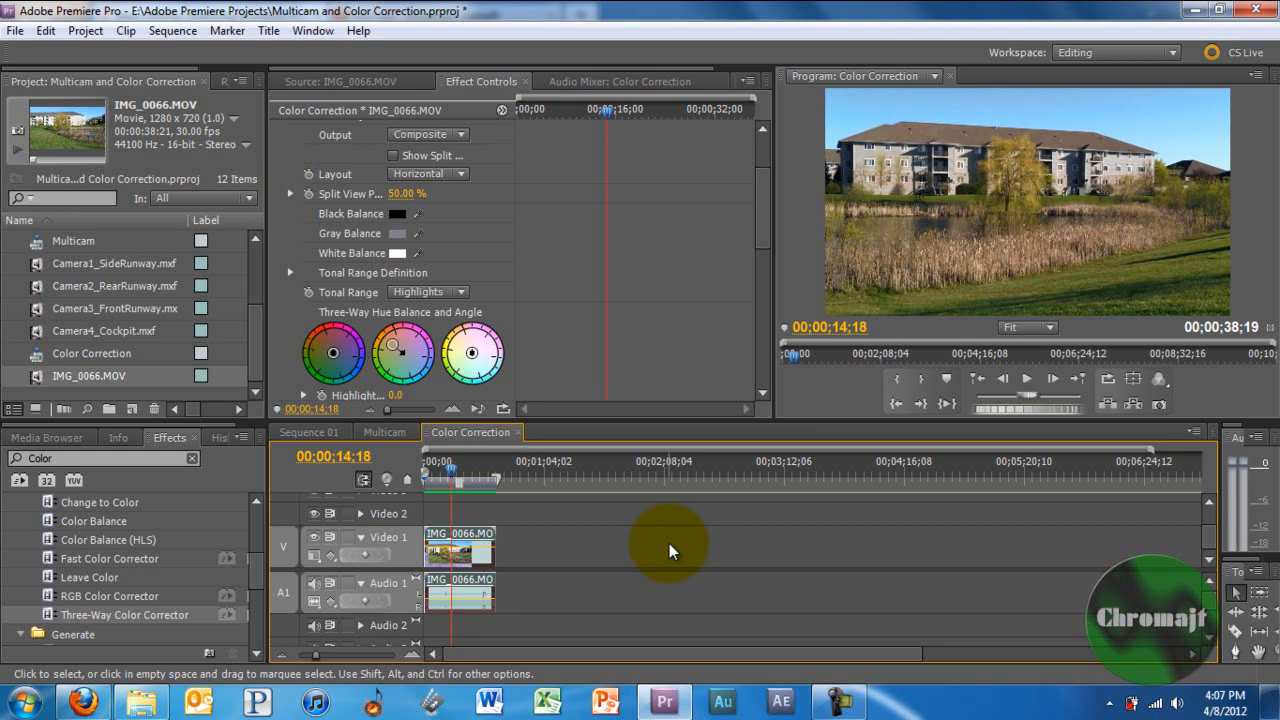
left_click(384, 432)
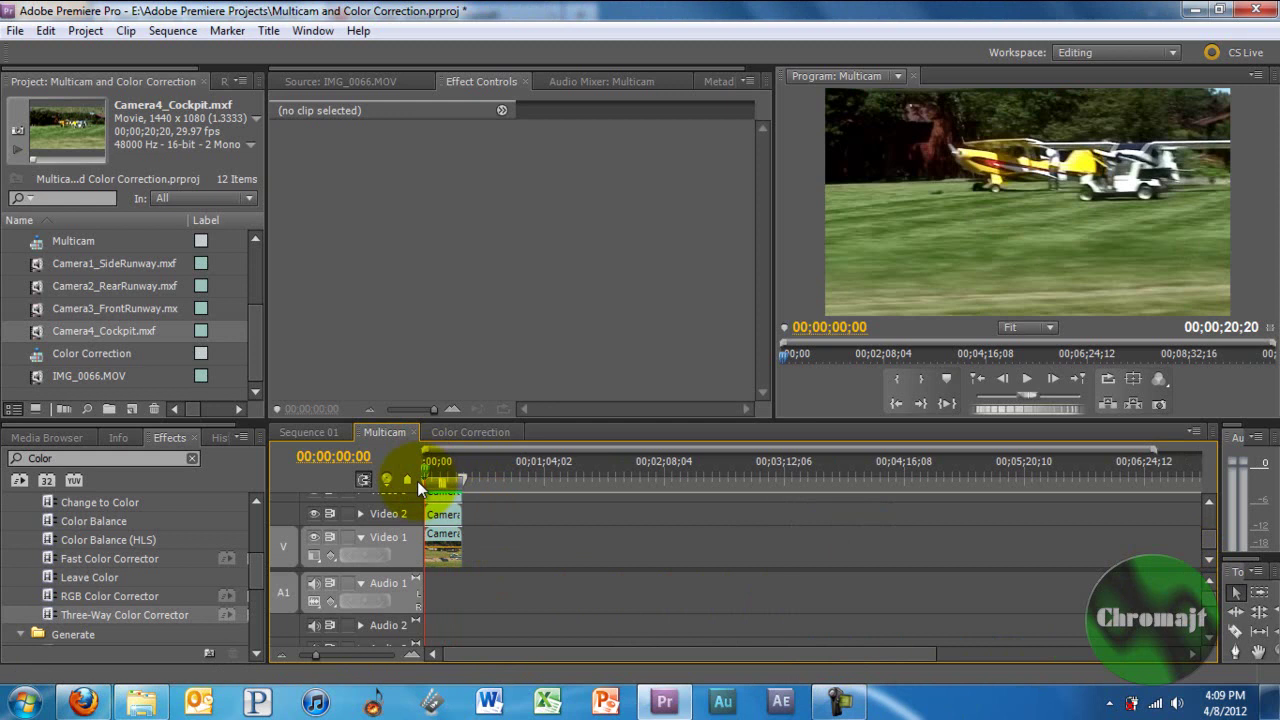
mouse_move(350, 388)
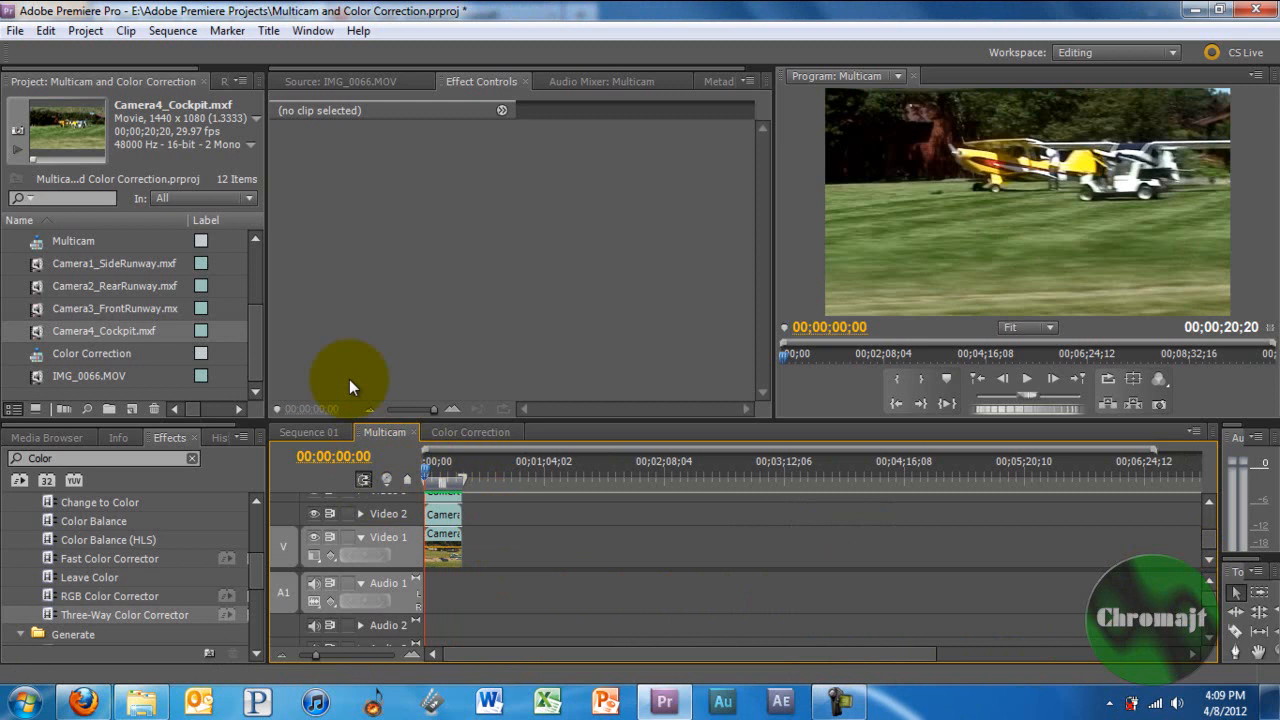
mouse_move(288, 32)
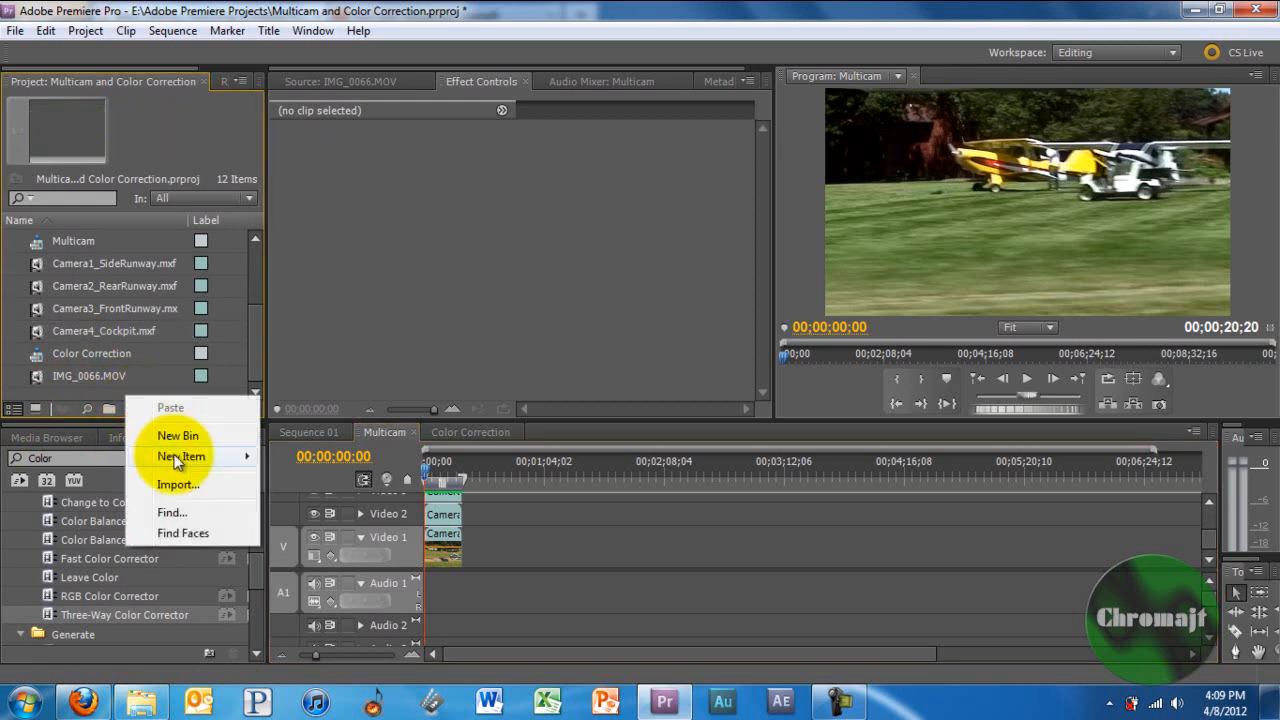
mouse_move(118, 412)
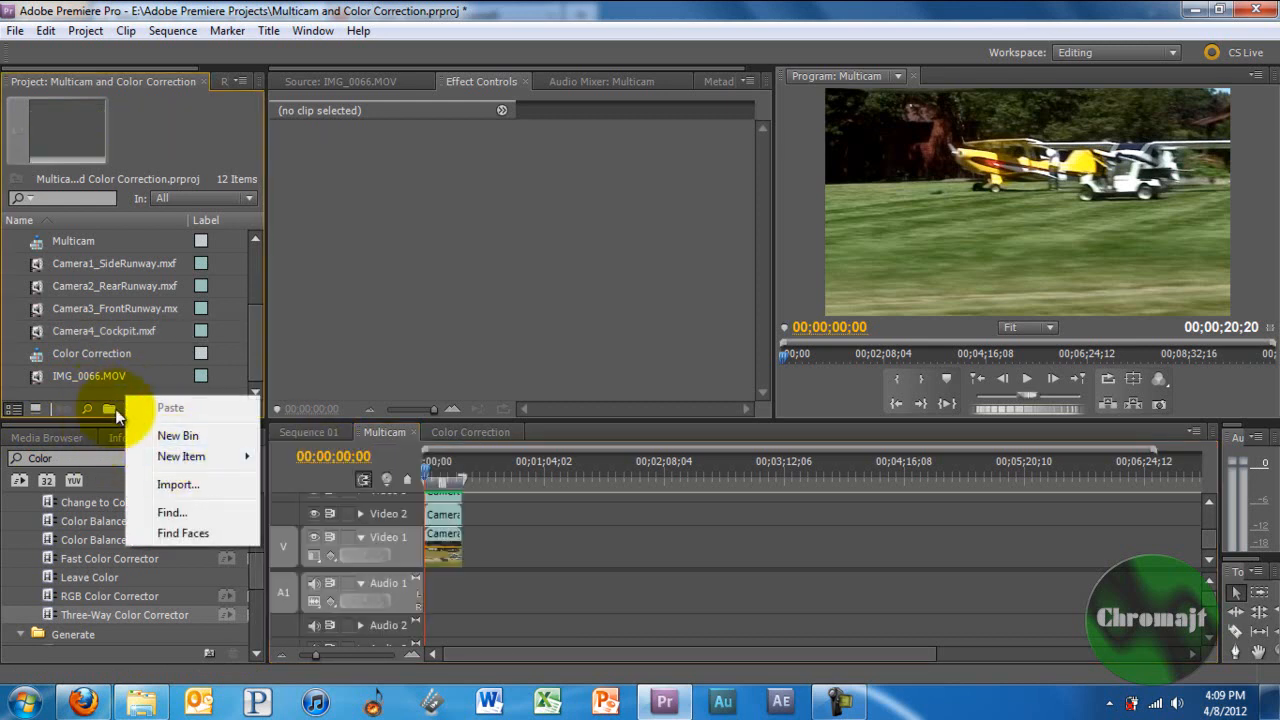
- Start a new sequence from the Project panel's New Item list
left_click(104, 404)
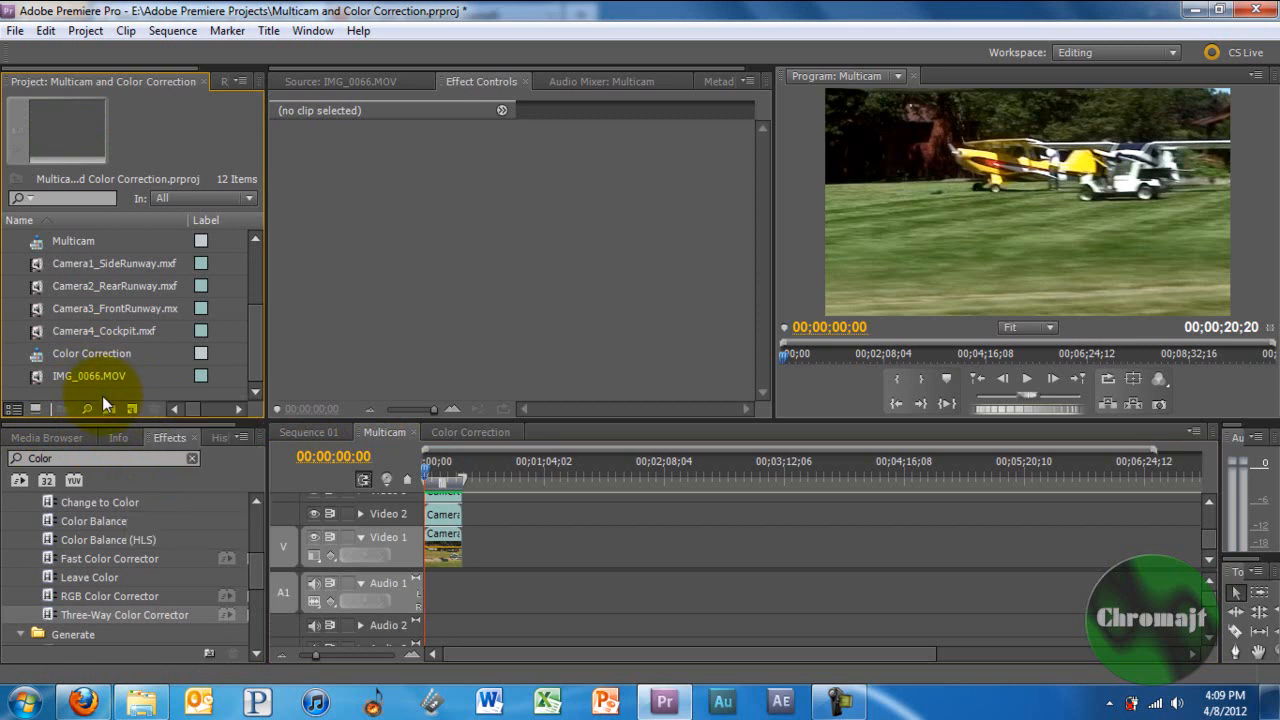
left_click(132, 408)
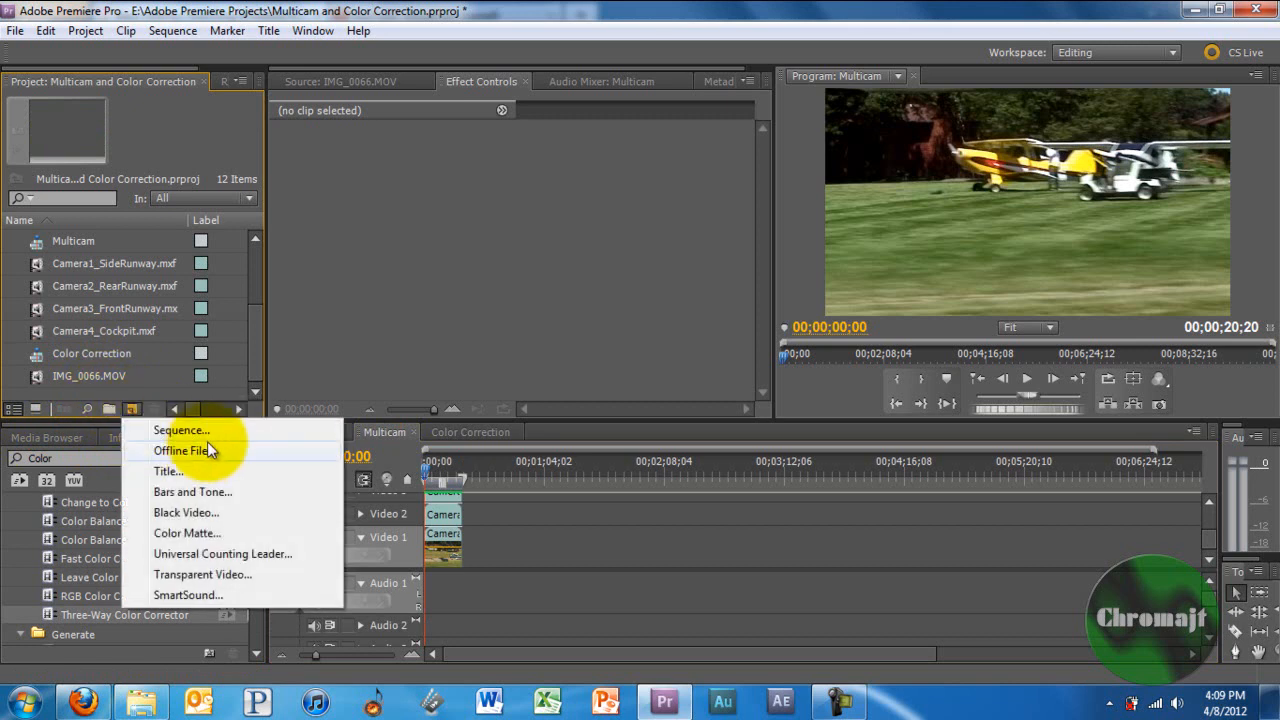
left_click(180, 430)
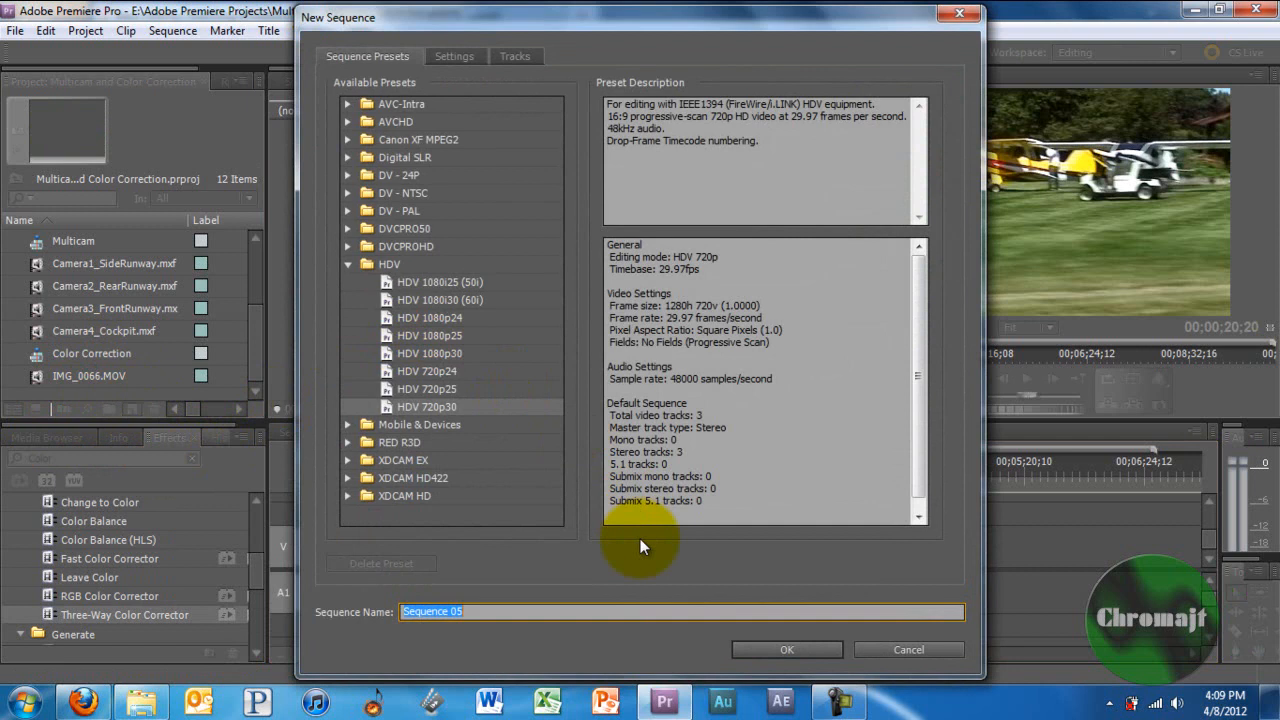
- Name the sequence 'Multicam FINAL' and bring up options for the nested Multicam clip
type("Mul")
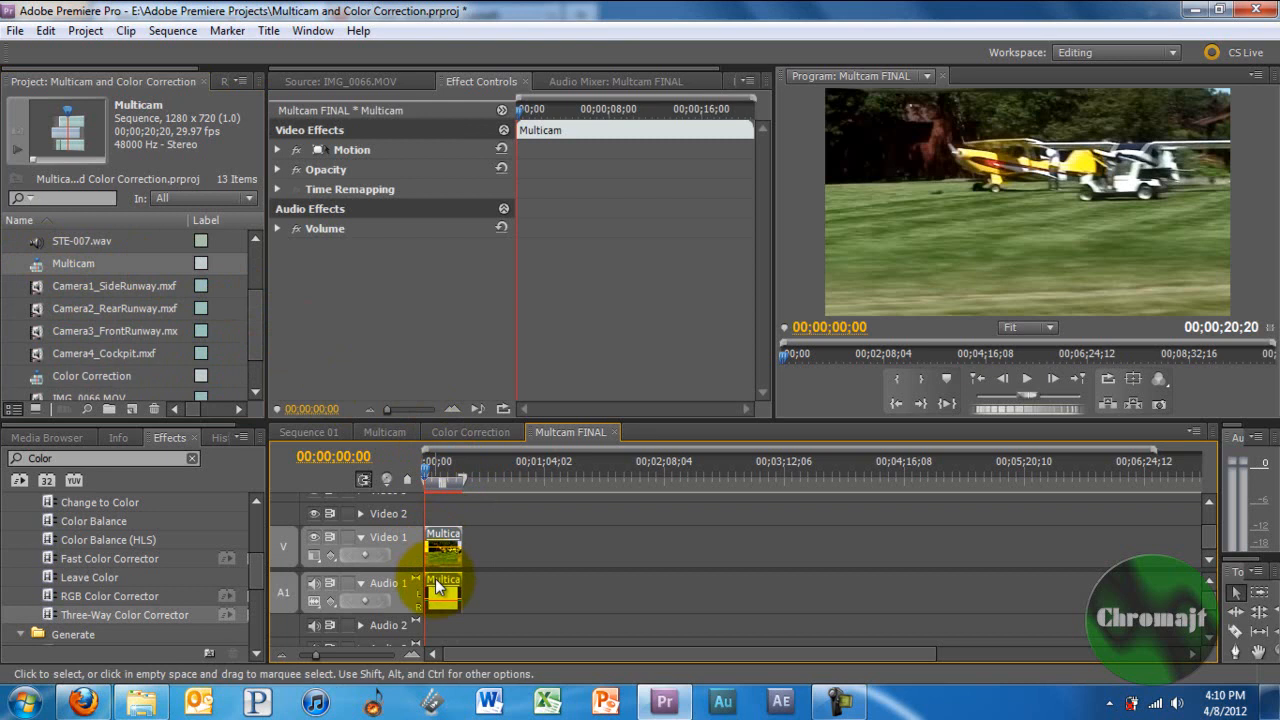
right_click(440, 588)
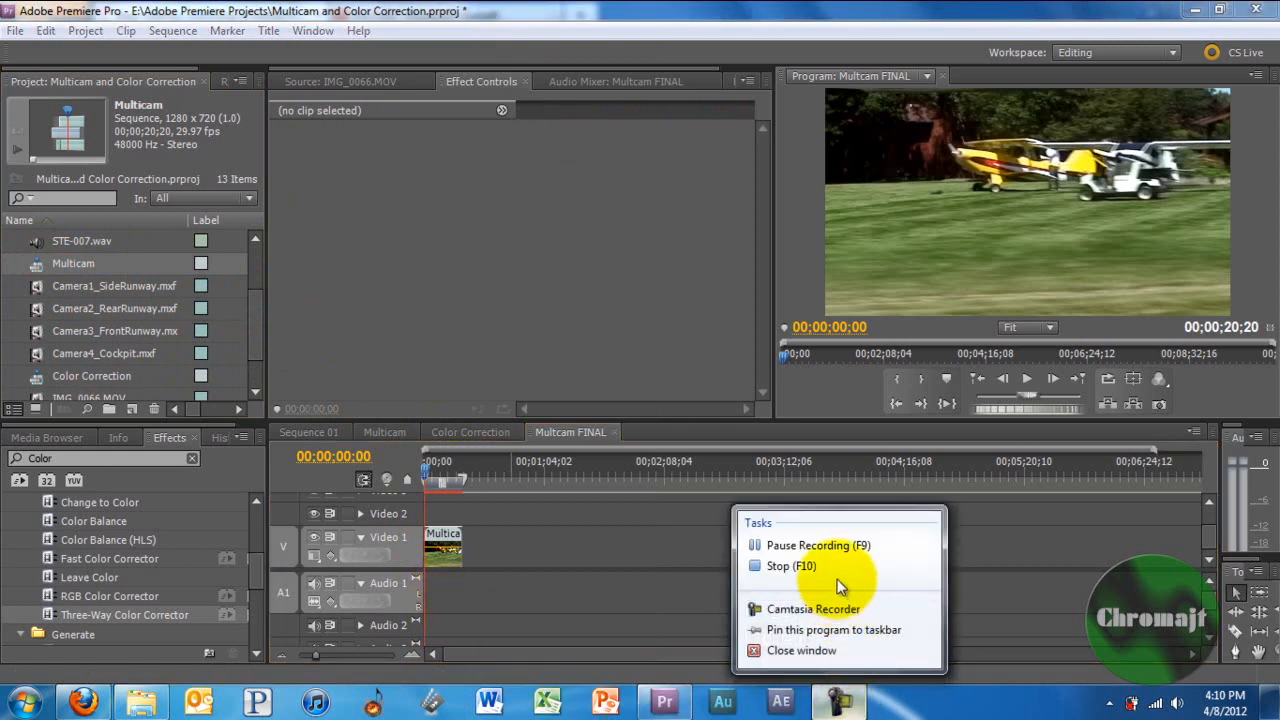
left_click(642, 524)
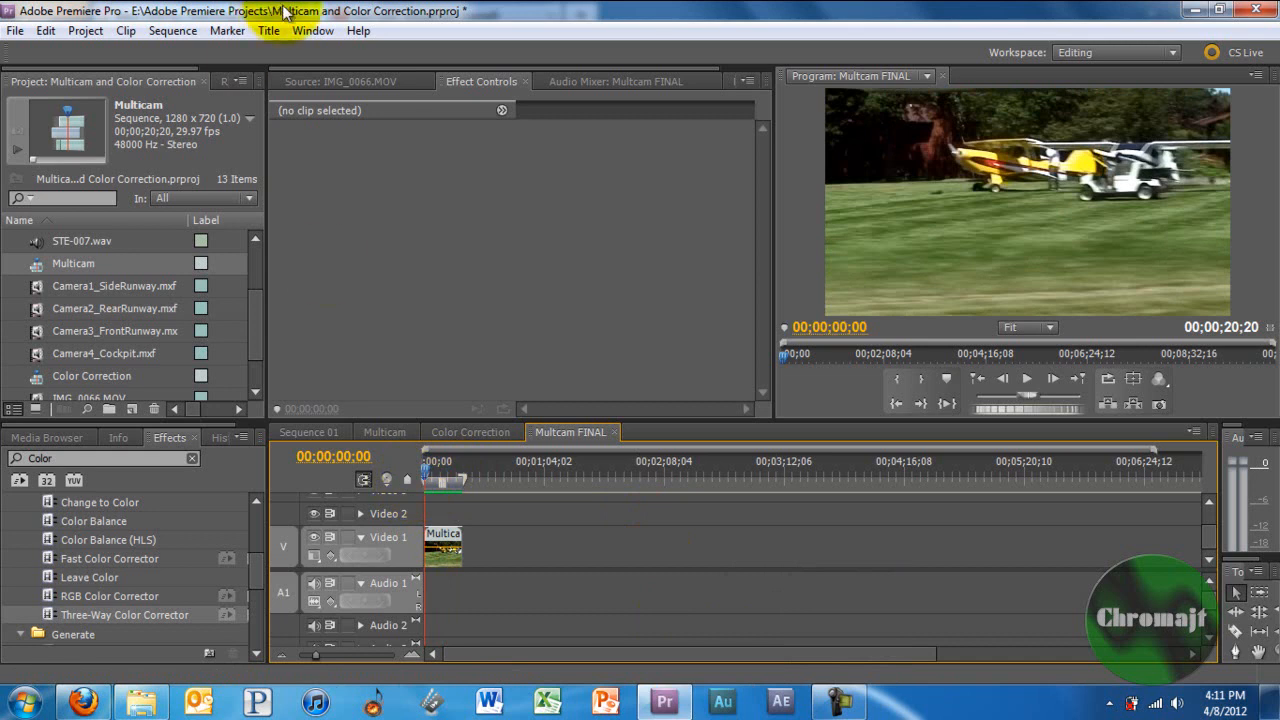
mouse_move(312, 32)
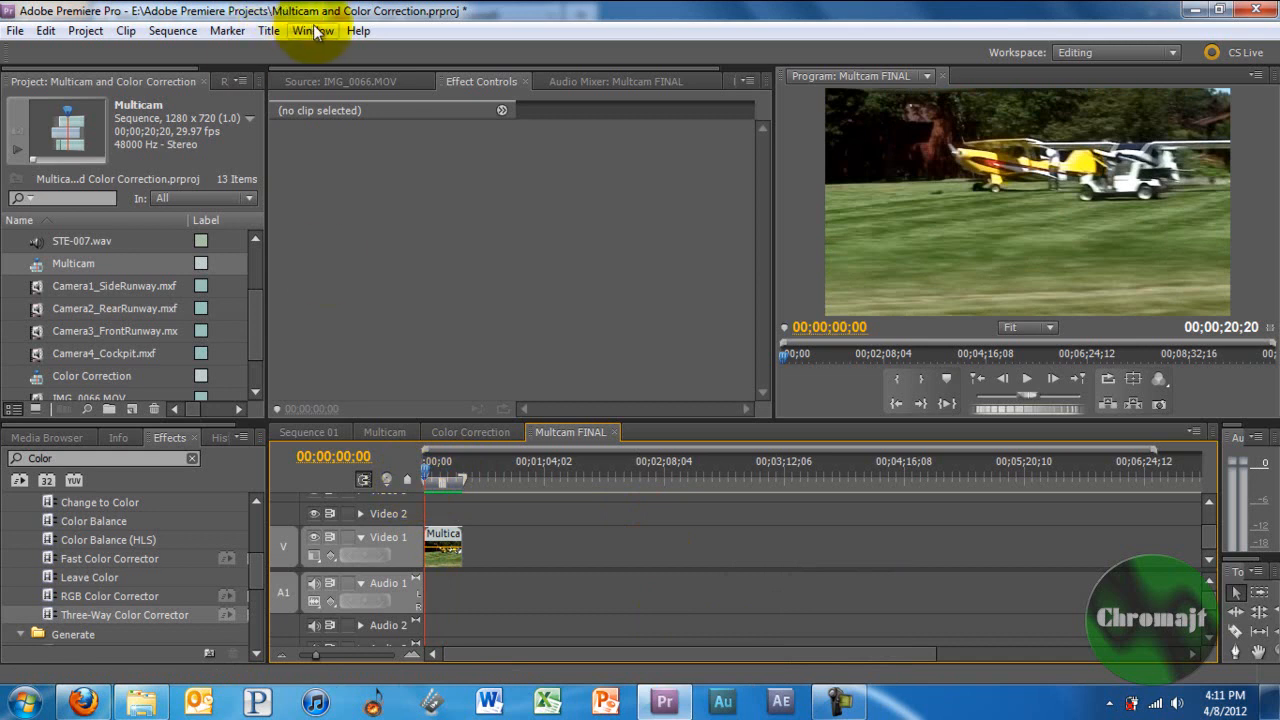
left_click(312, 32)
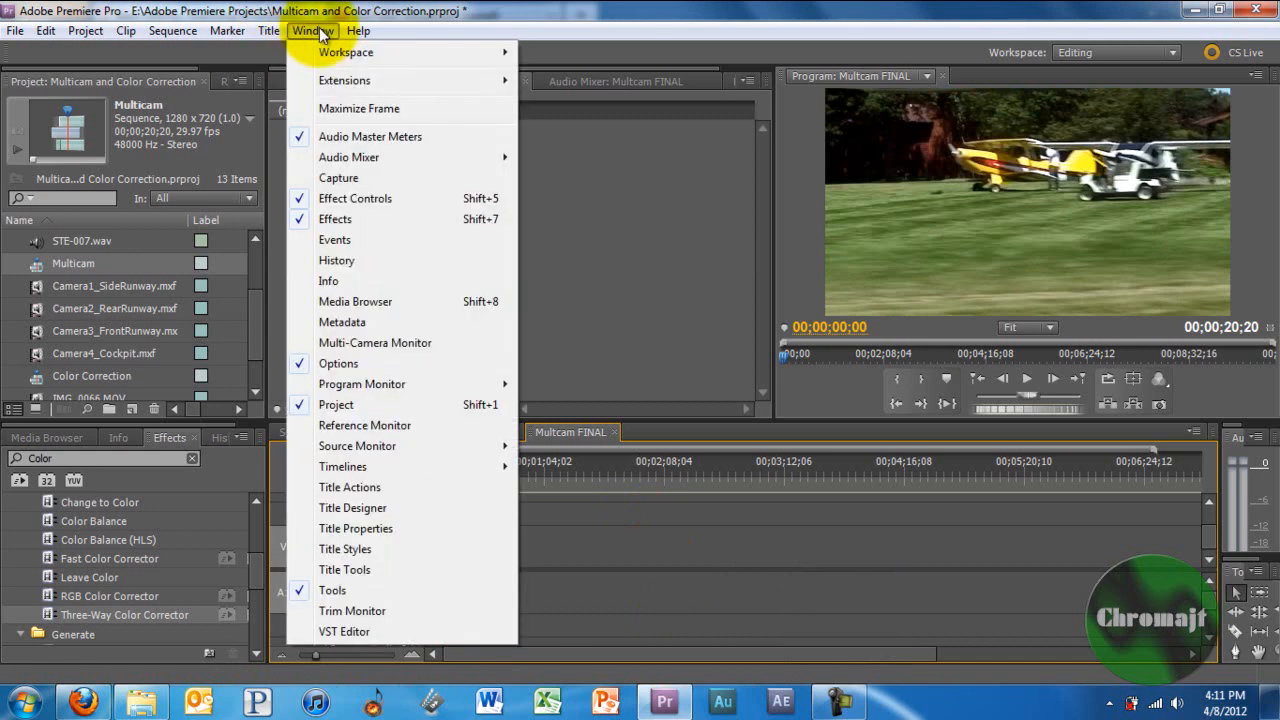
mouse_move(456, 328)
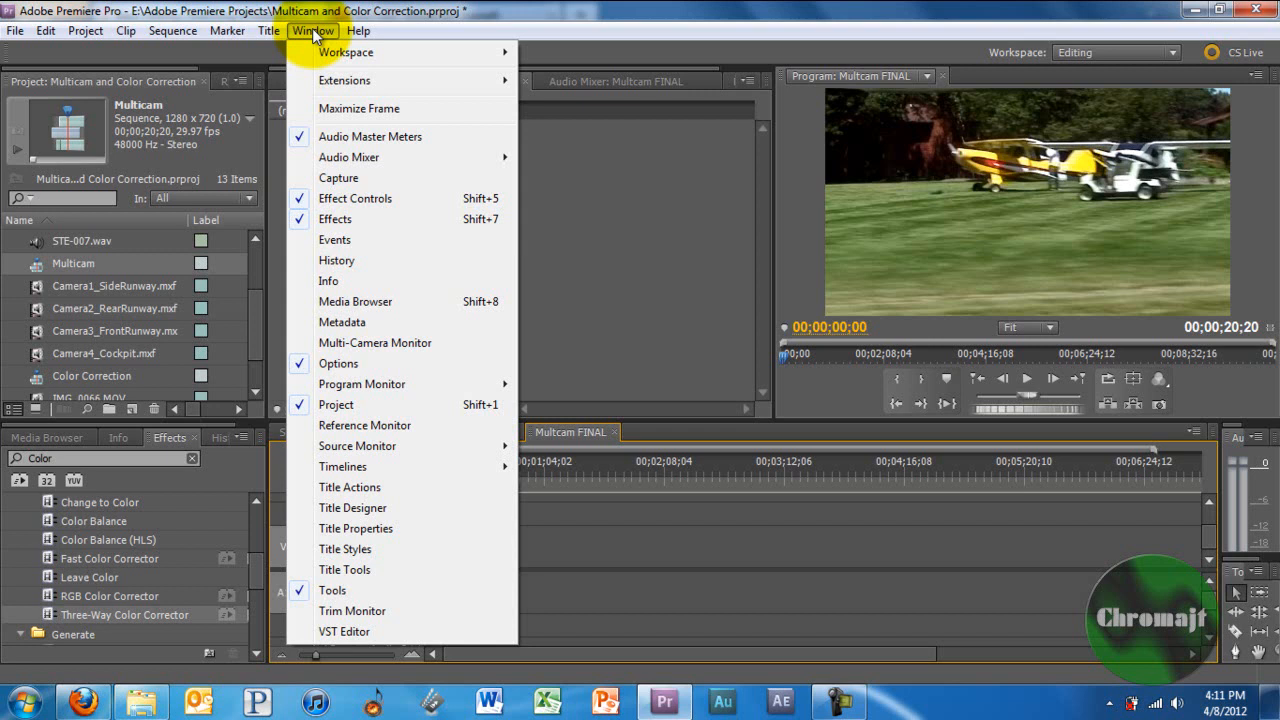
left_click(266, 30)
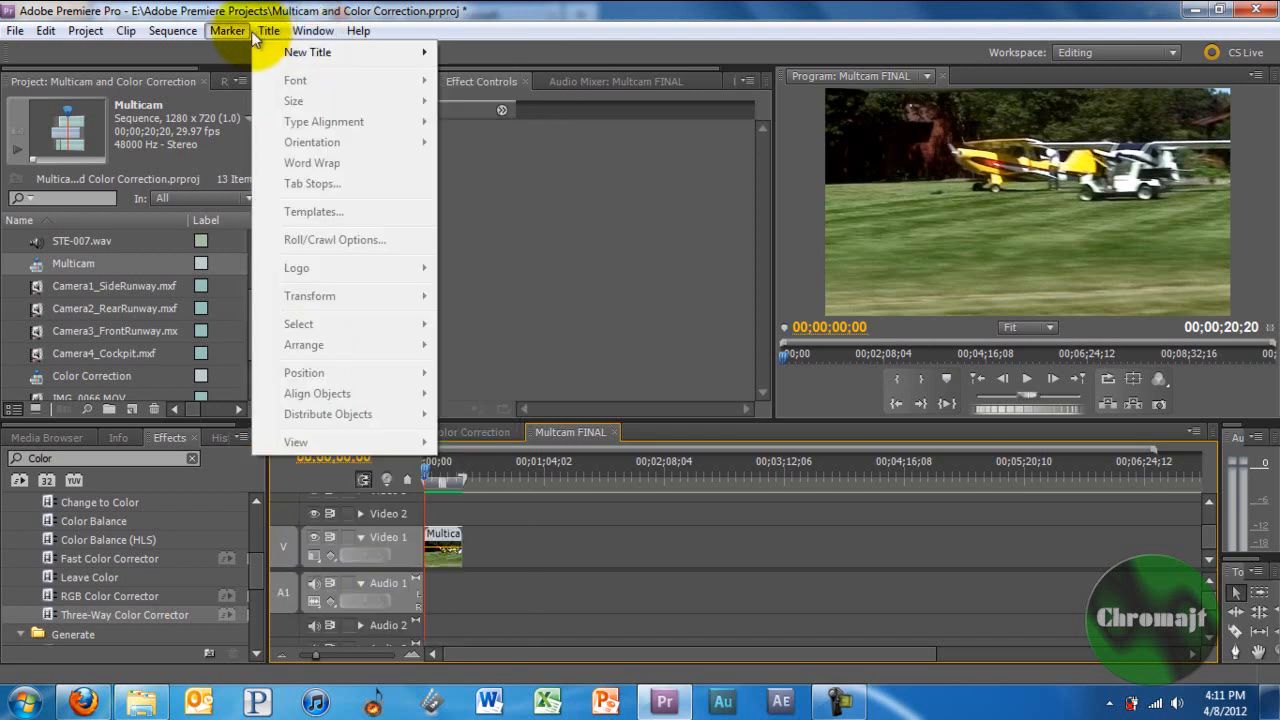
left_click(168, 32)
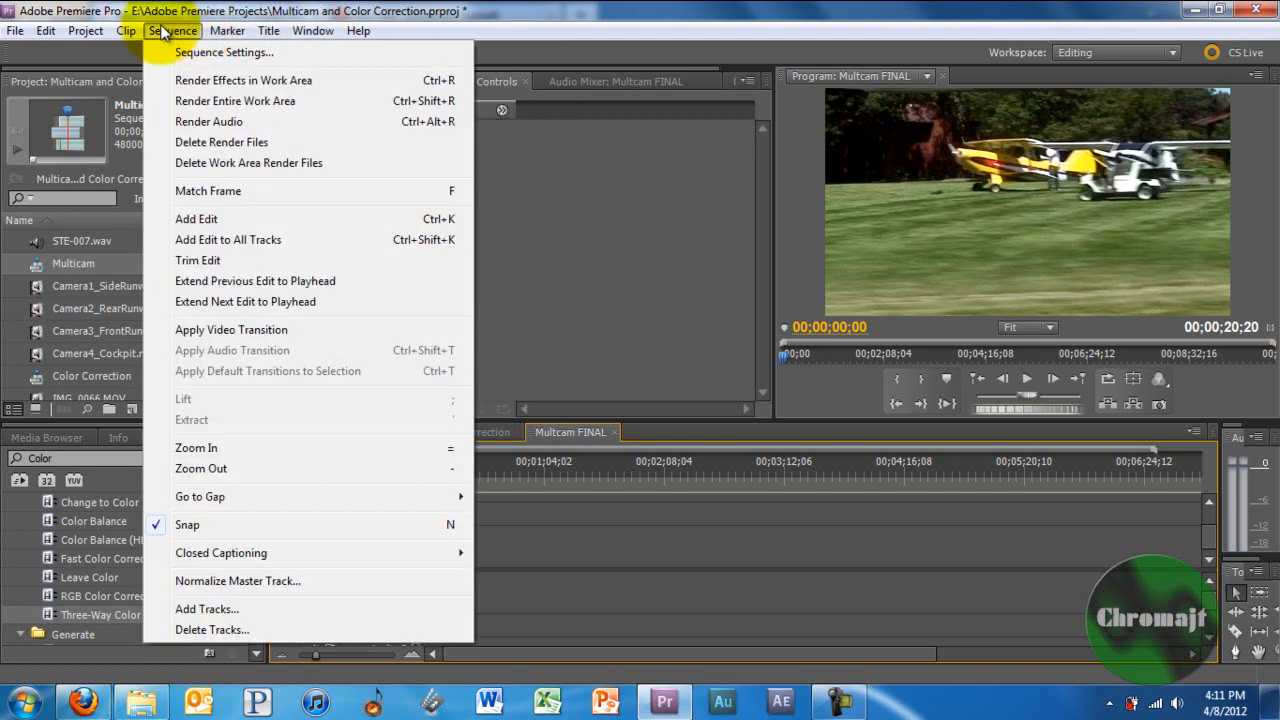
left_click(312, 32)
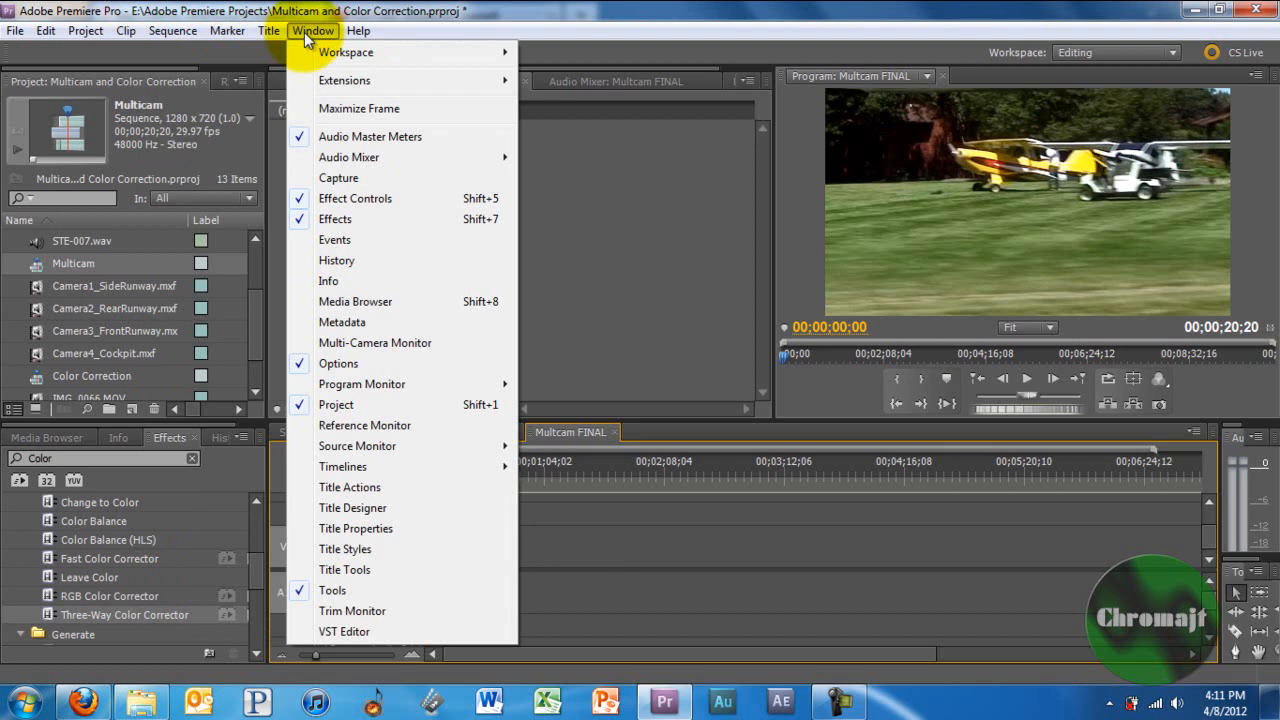
mouse_move(470, 420)
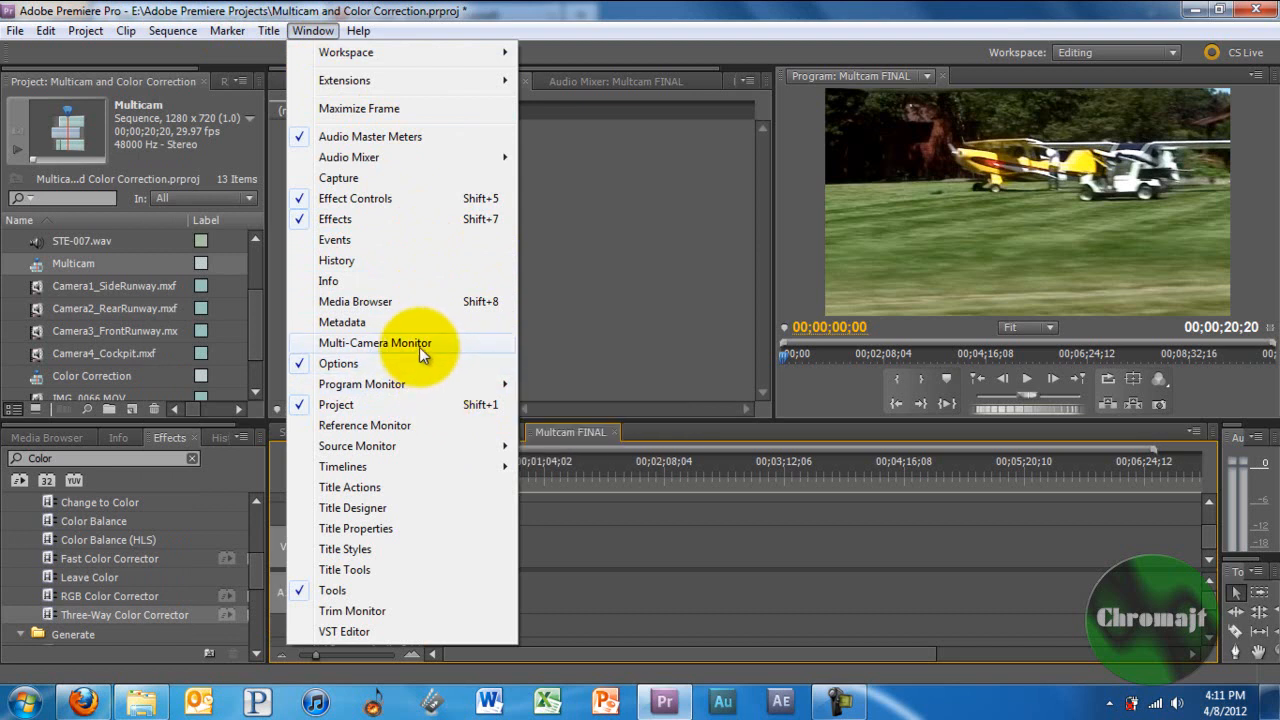
left_click(376, 344)
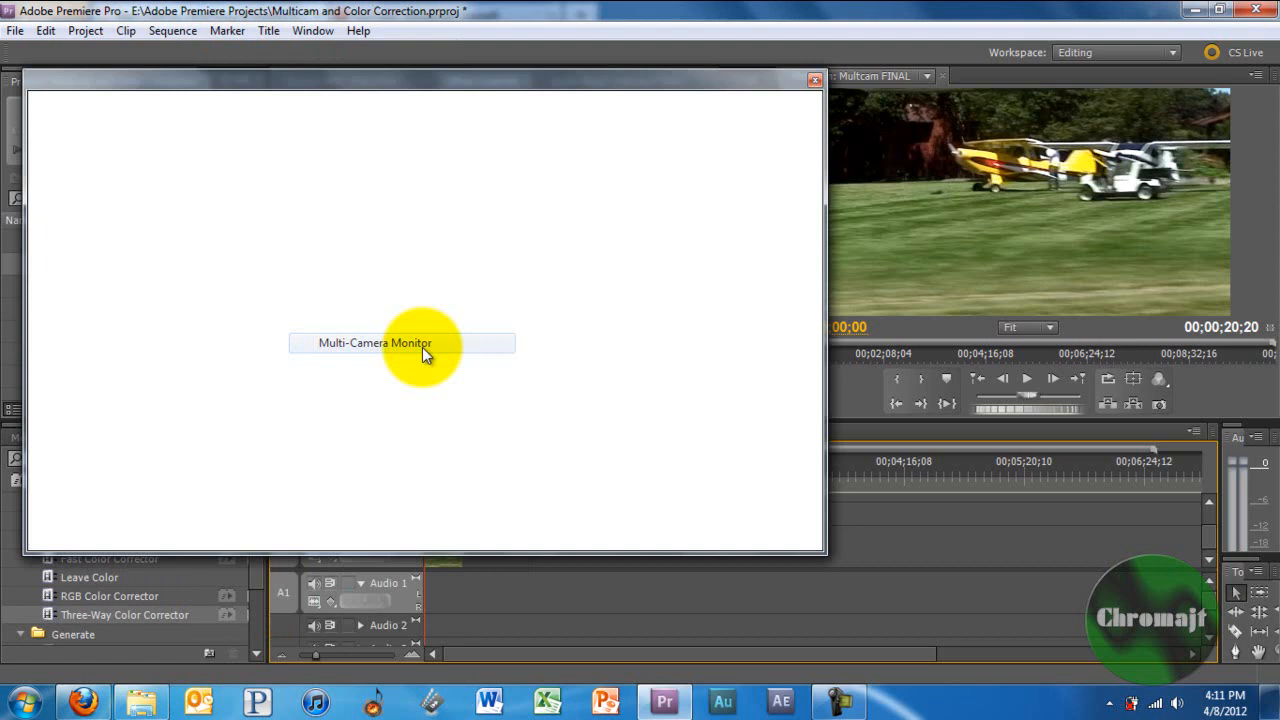
left_click(400, 342)
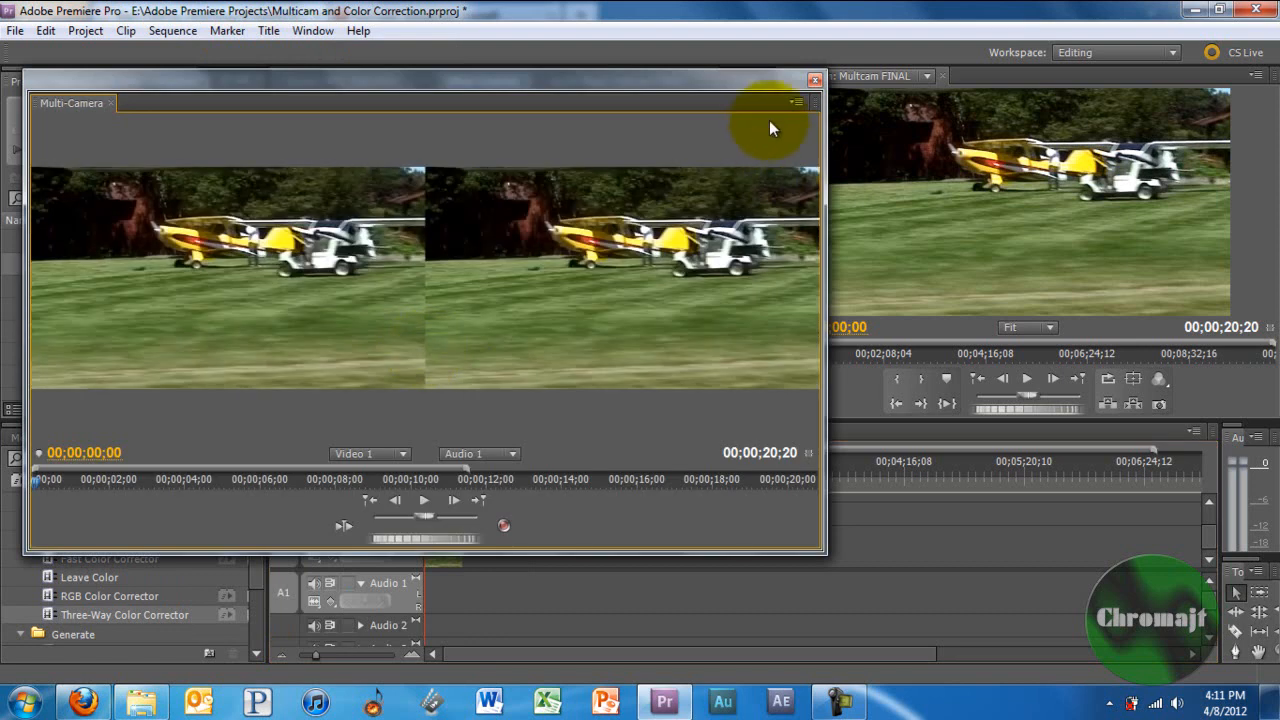
left_click(810, 78)
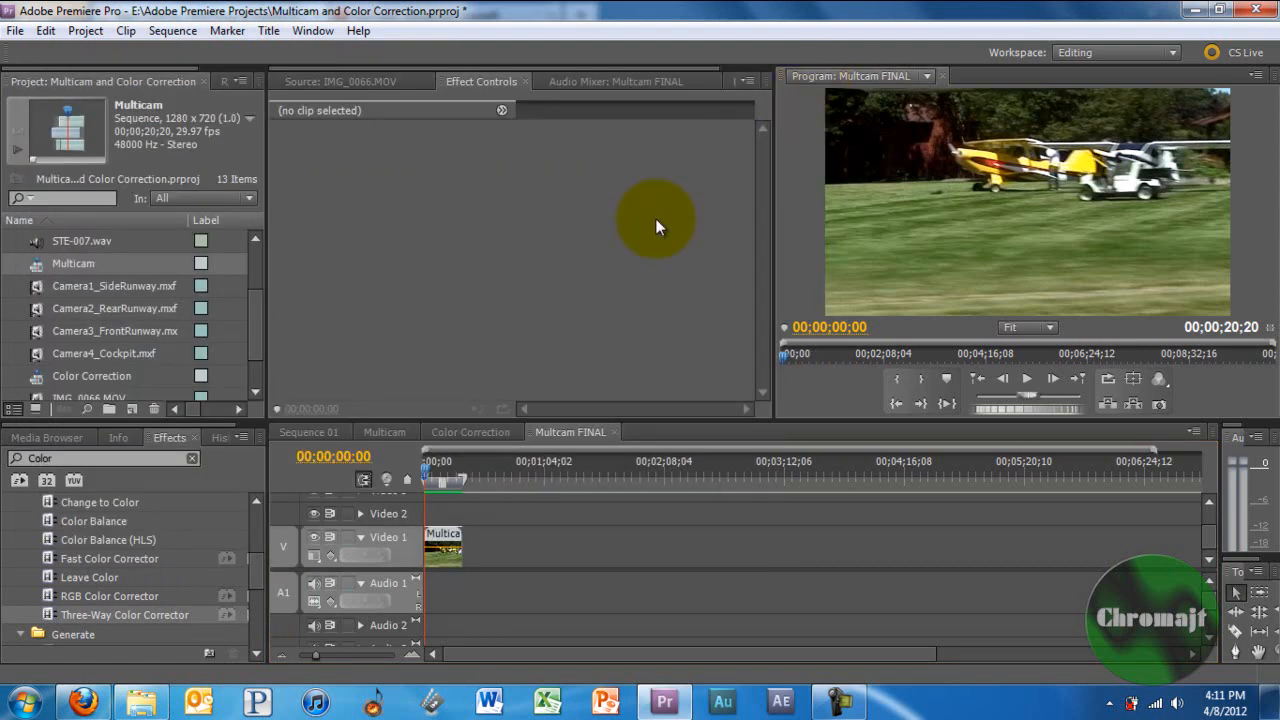
right_click(438, 540)
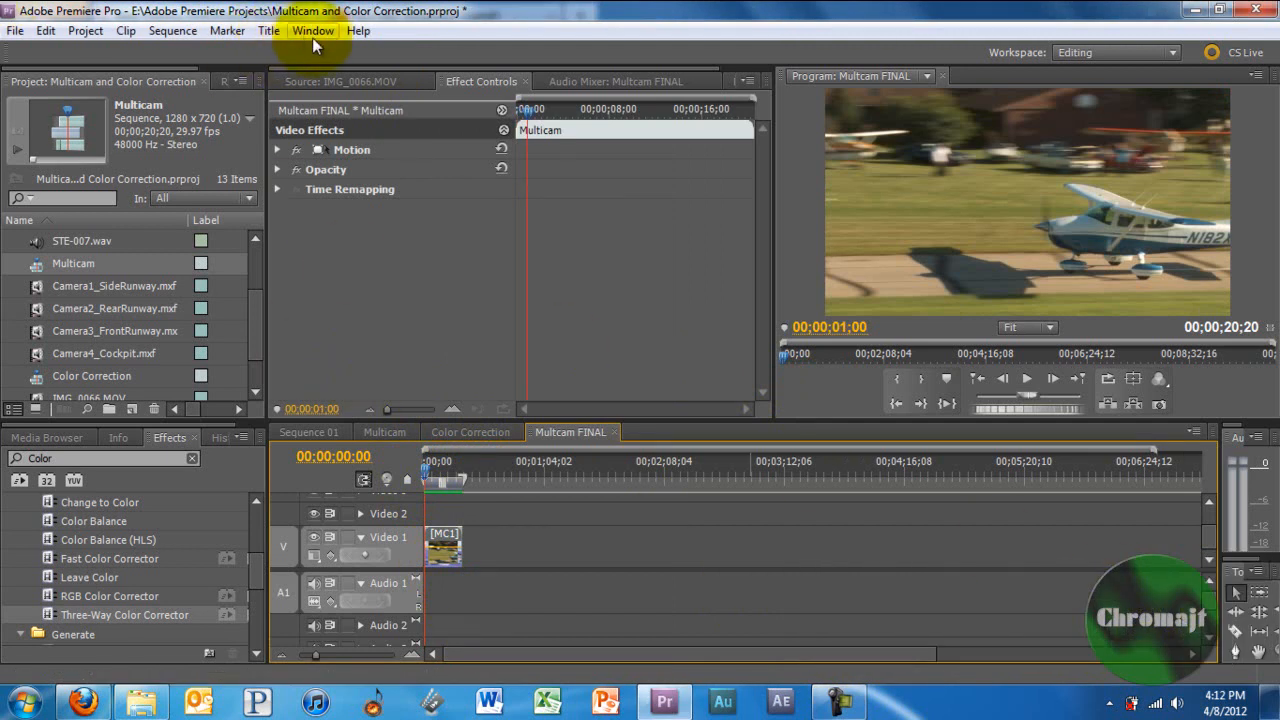
- Show the Multi-Camera Monitor with four airplane angles and start recording playback
left_click(312, 36)
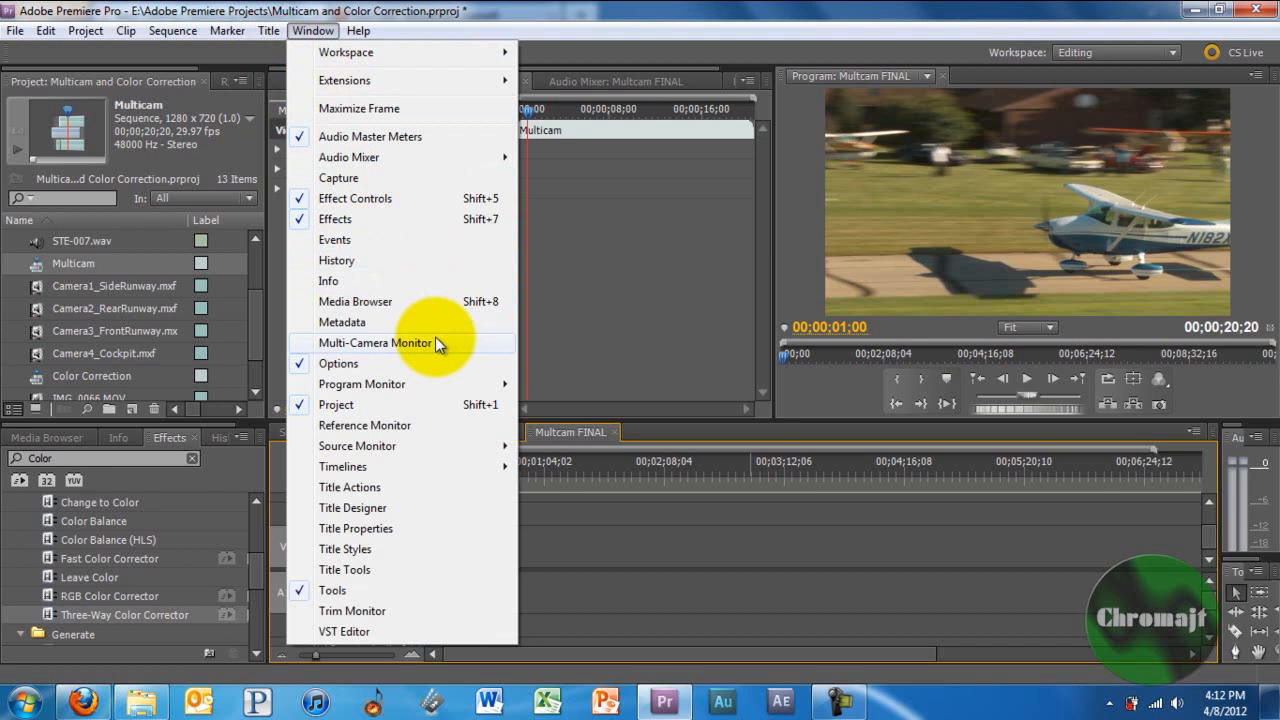
left_click(374, 344)
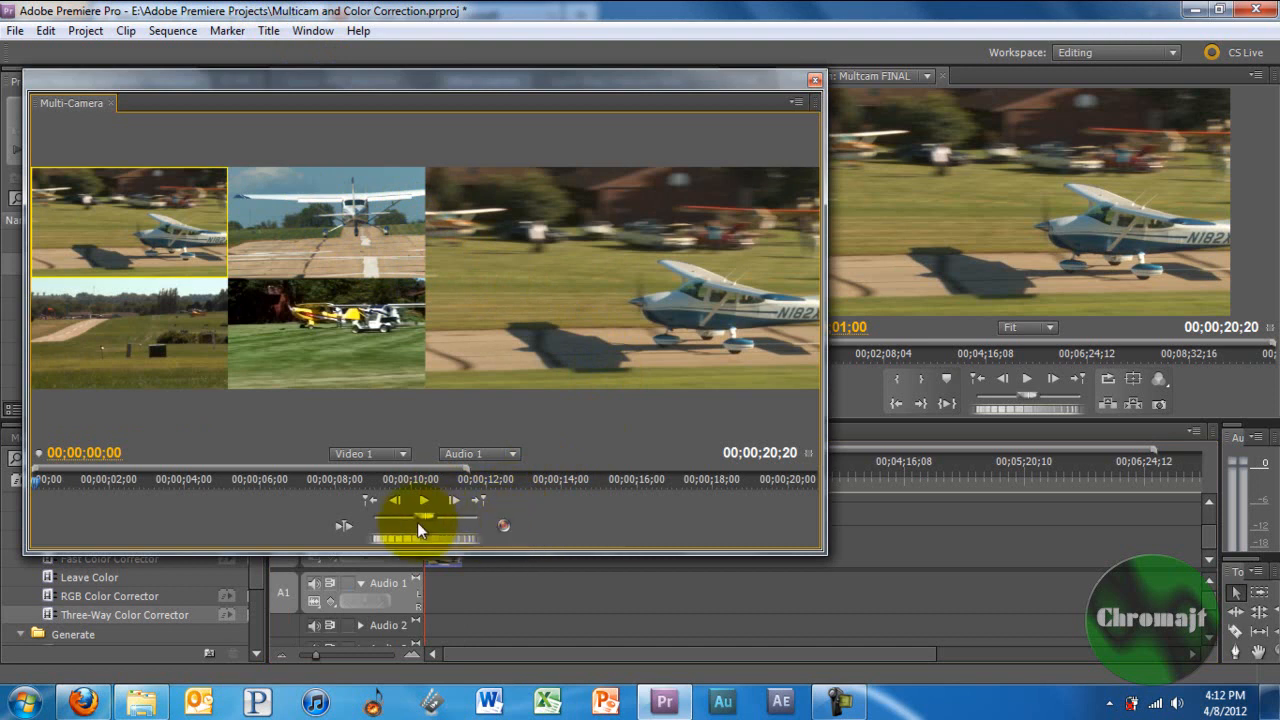
mouse_move(504, 526)
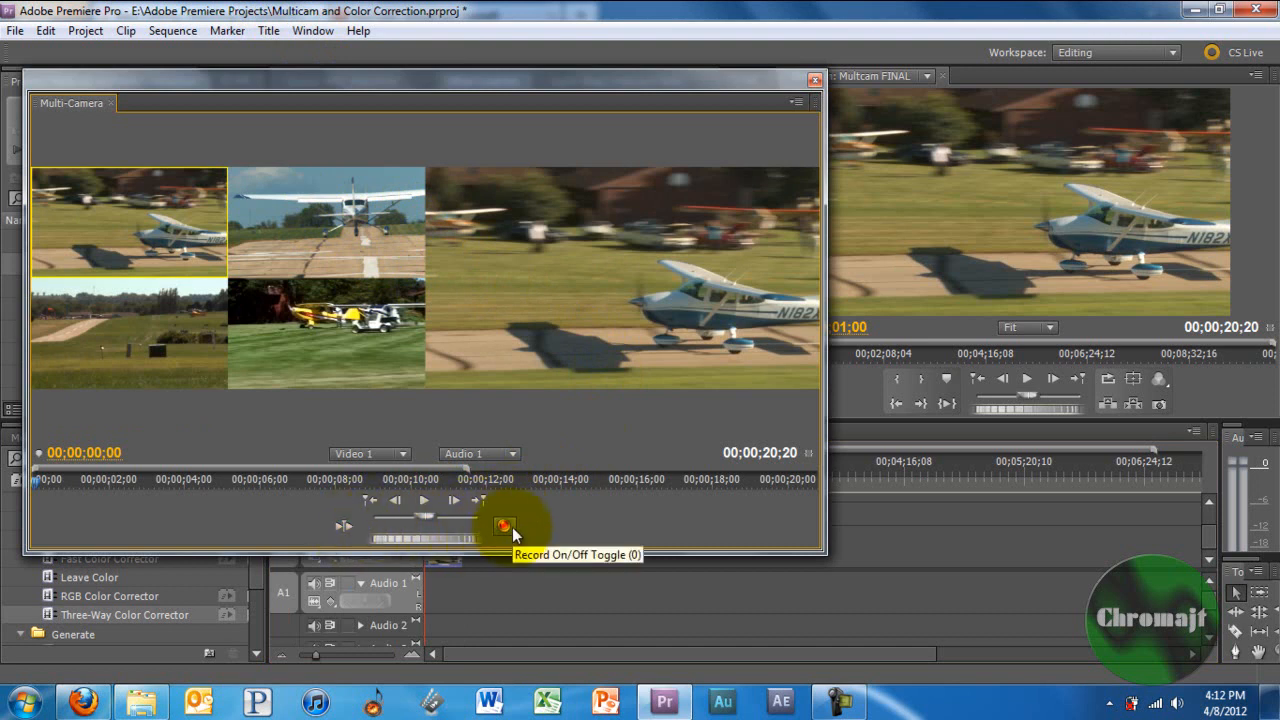
mouse_move(476, 500)
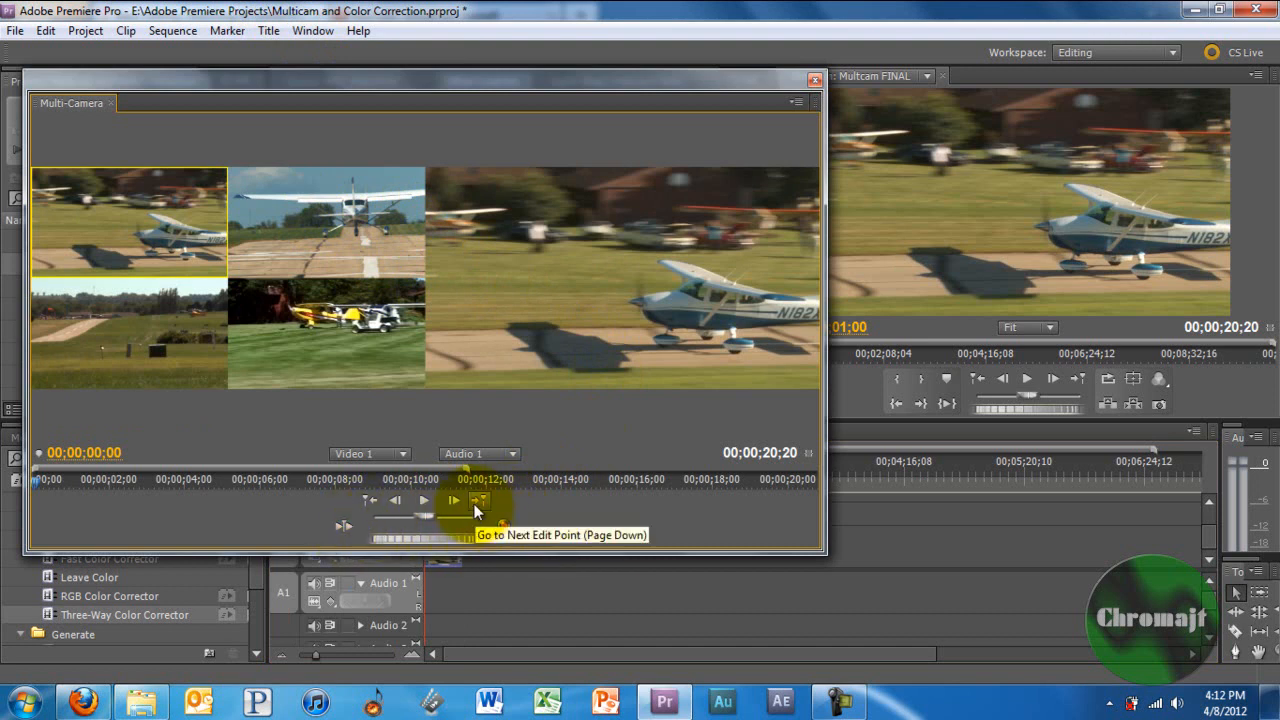
mouse_move(432, 500)
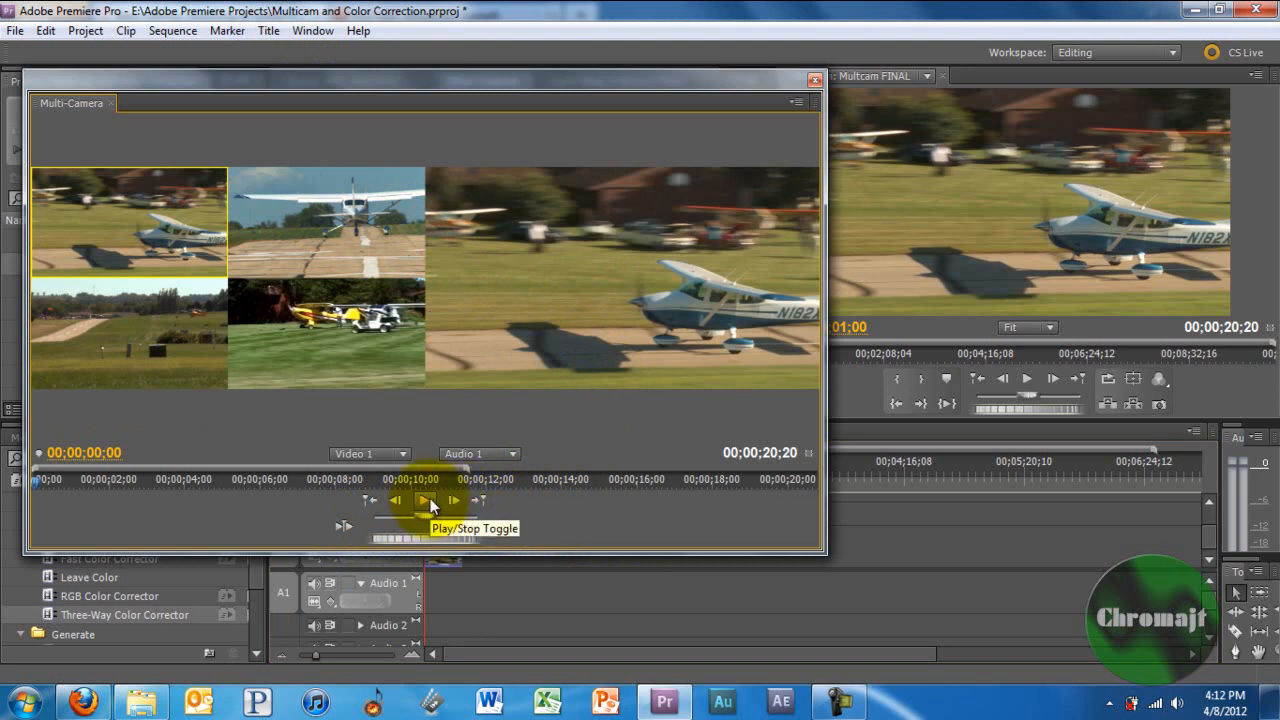
left_click(424, 500)
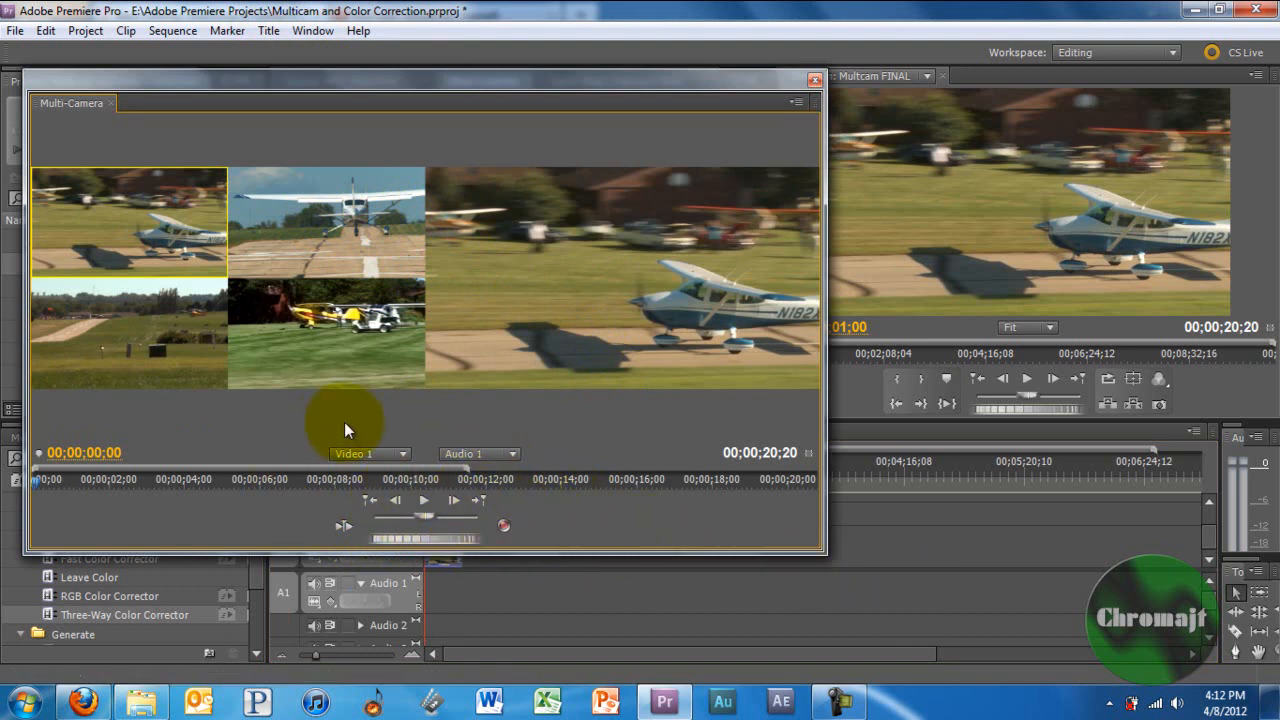
mouse_move(424, 500)
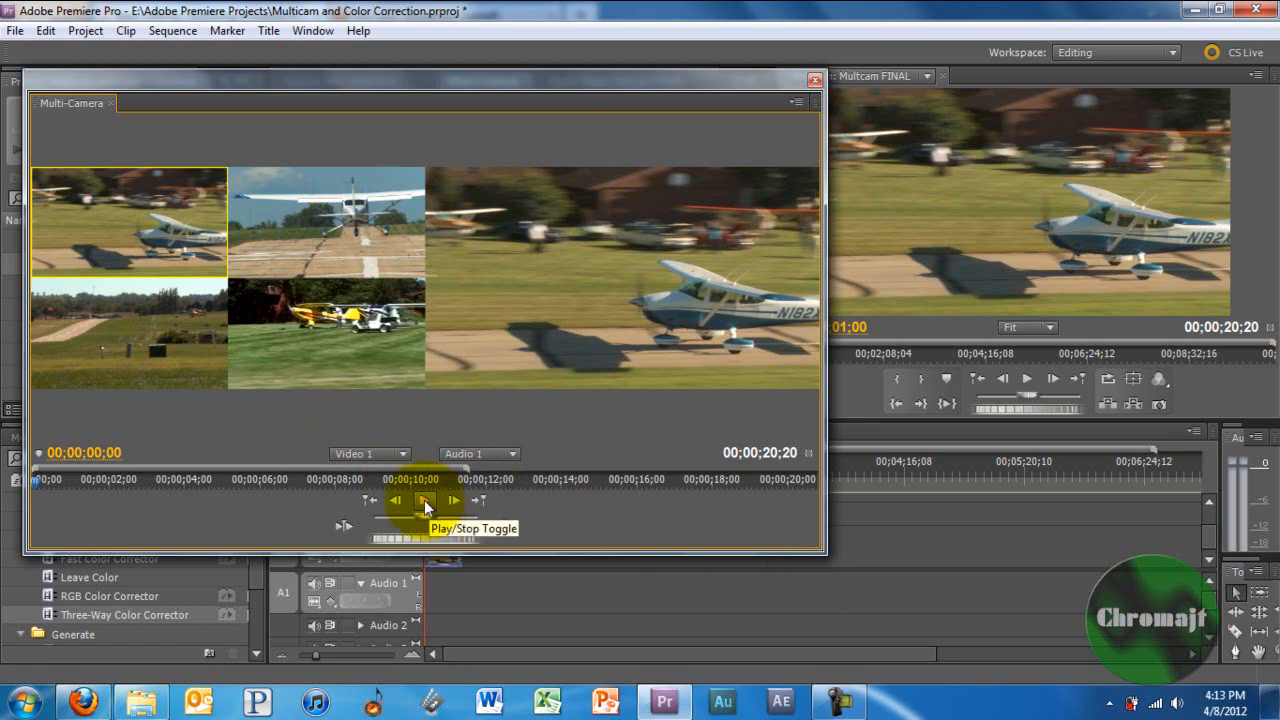
left_click(422, 500)
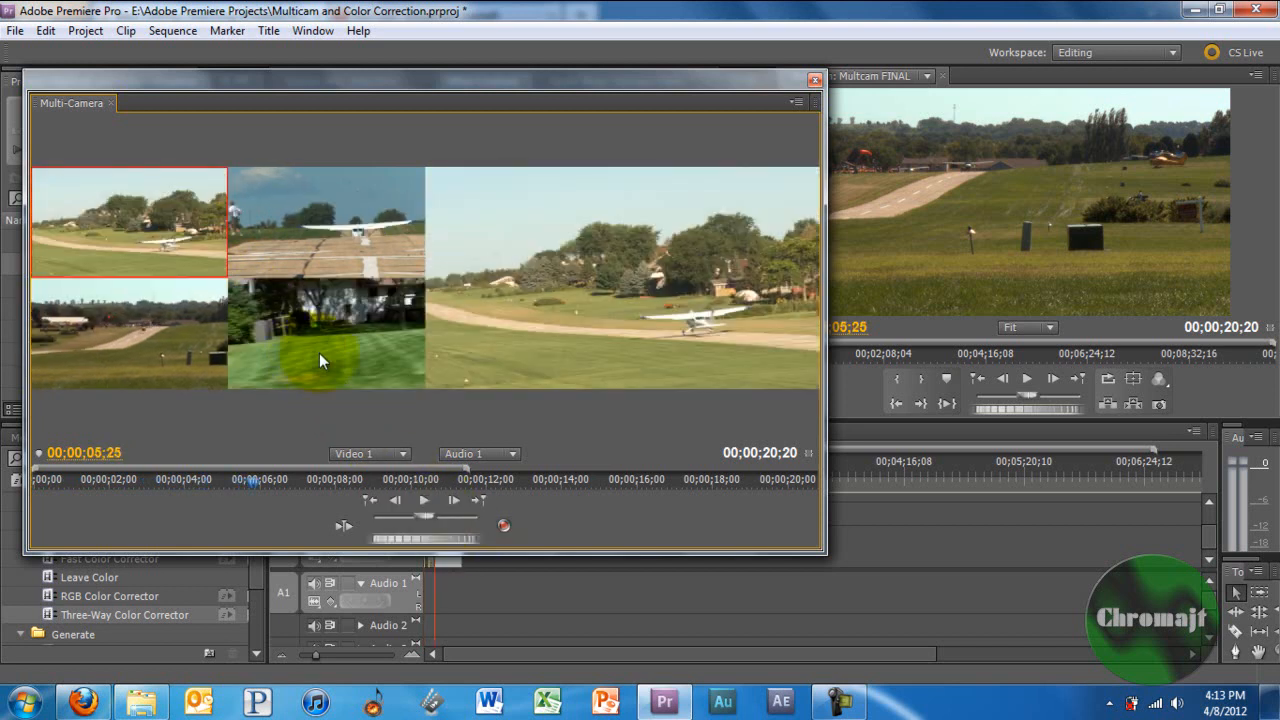
- Switch camera angles during playback and nudge the playhead past six seconds
left_click(424, 500)
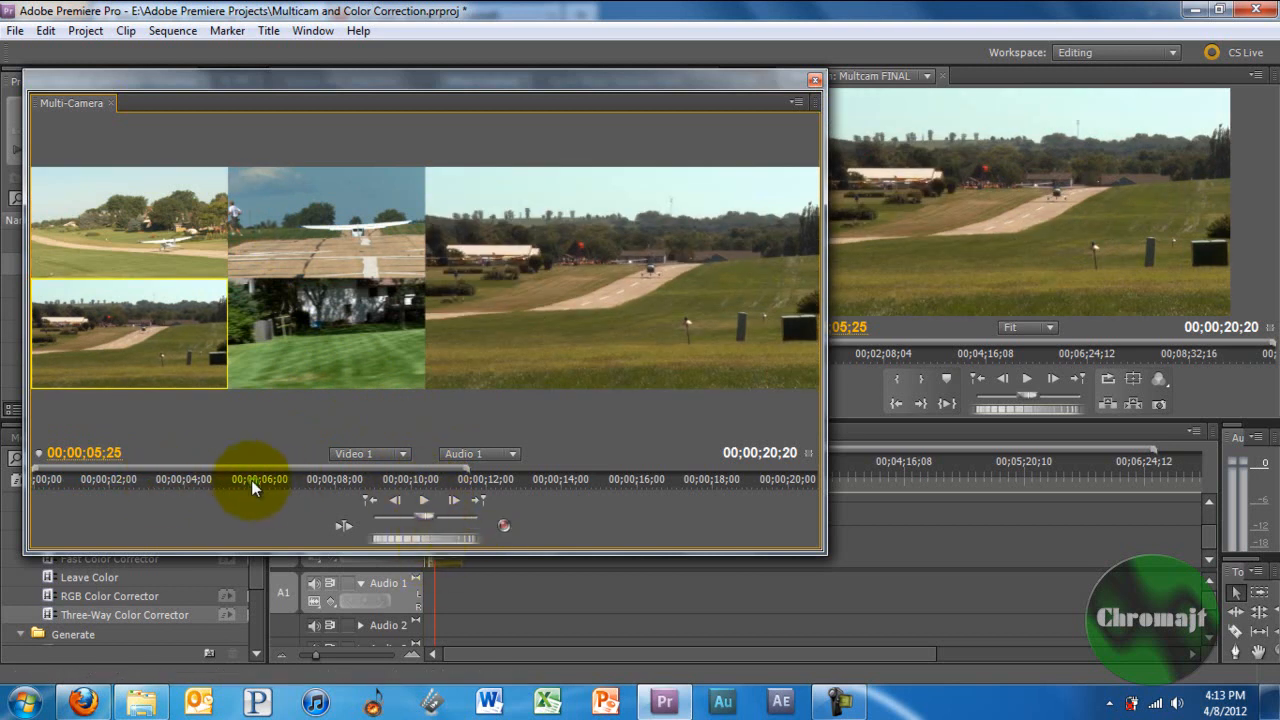
left_click_drag(256, 480, 292, 480)
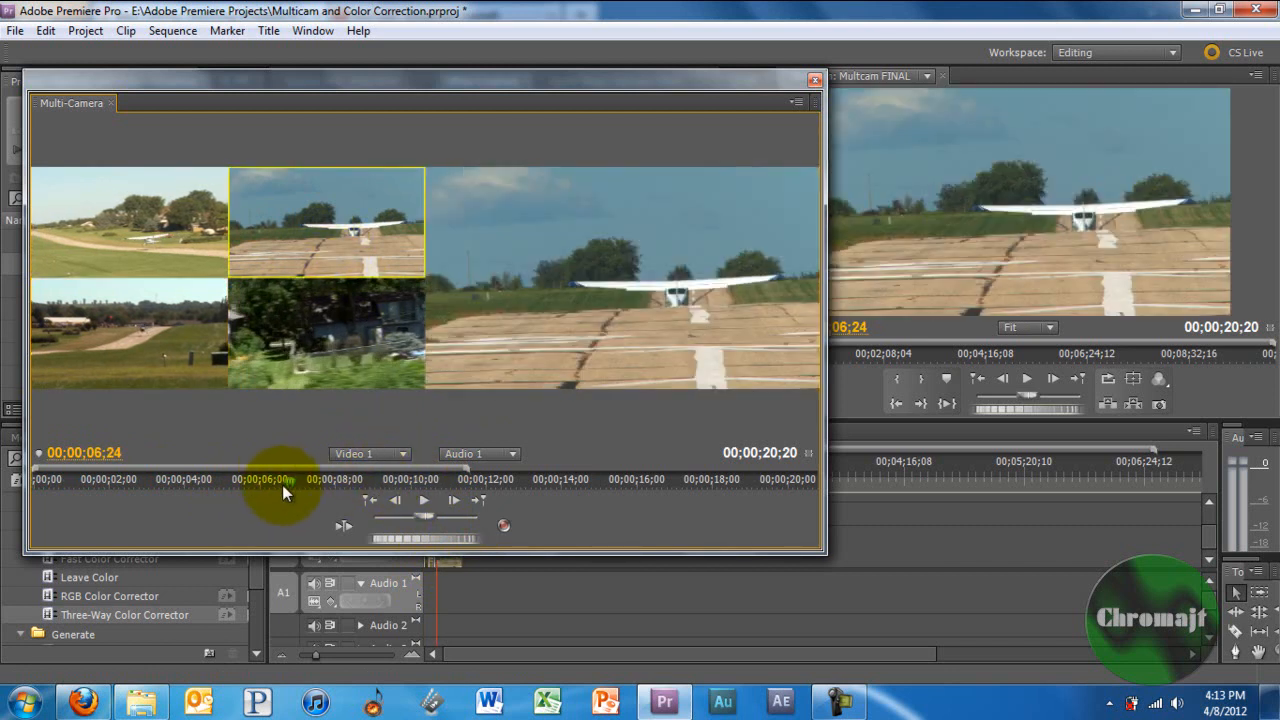
left_click_drag(284, 492, 410, 492)
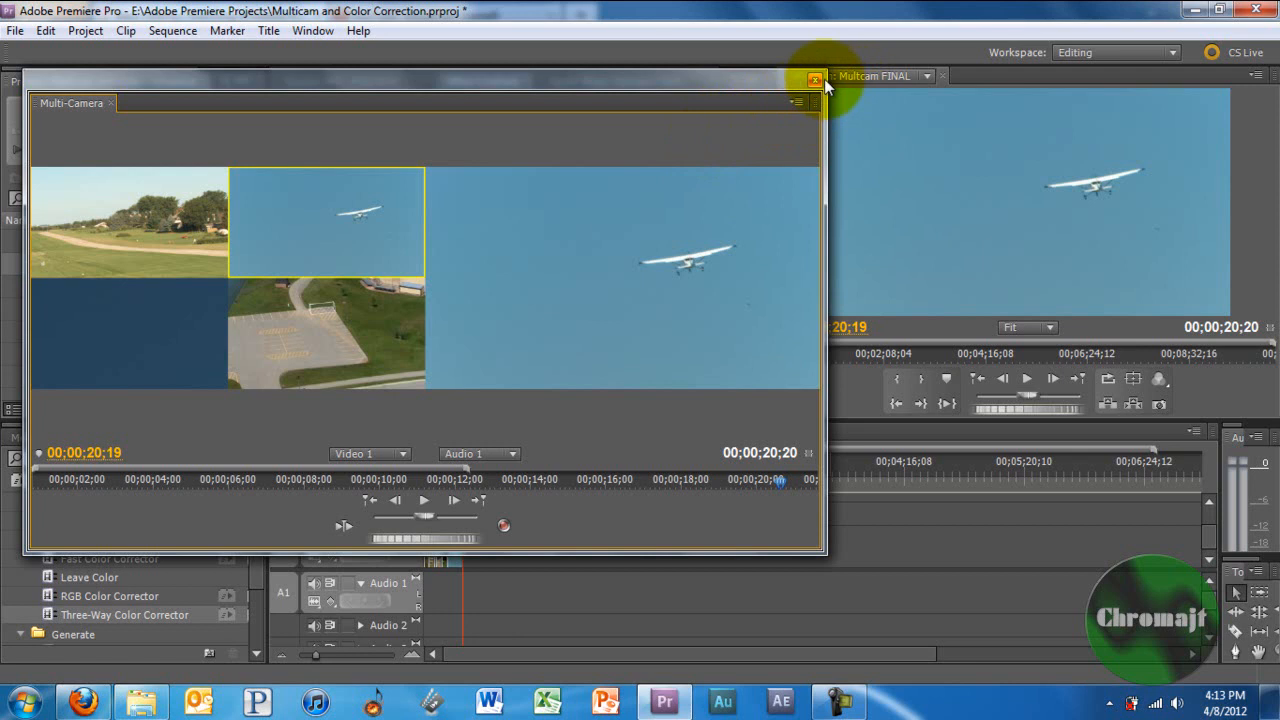
- Close the Multi-Camera Monitor and return the Multicam FINAL timeline to its start
left_click(806, 76)
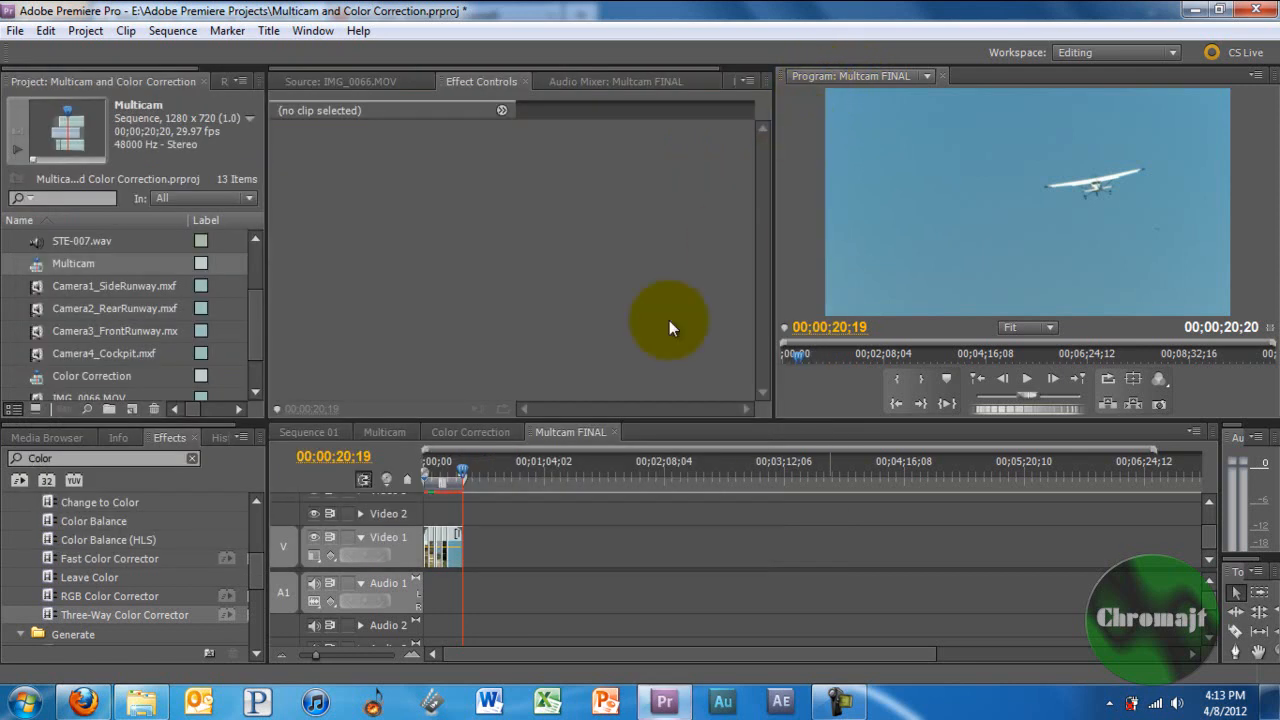
left_click(442, 540)
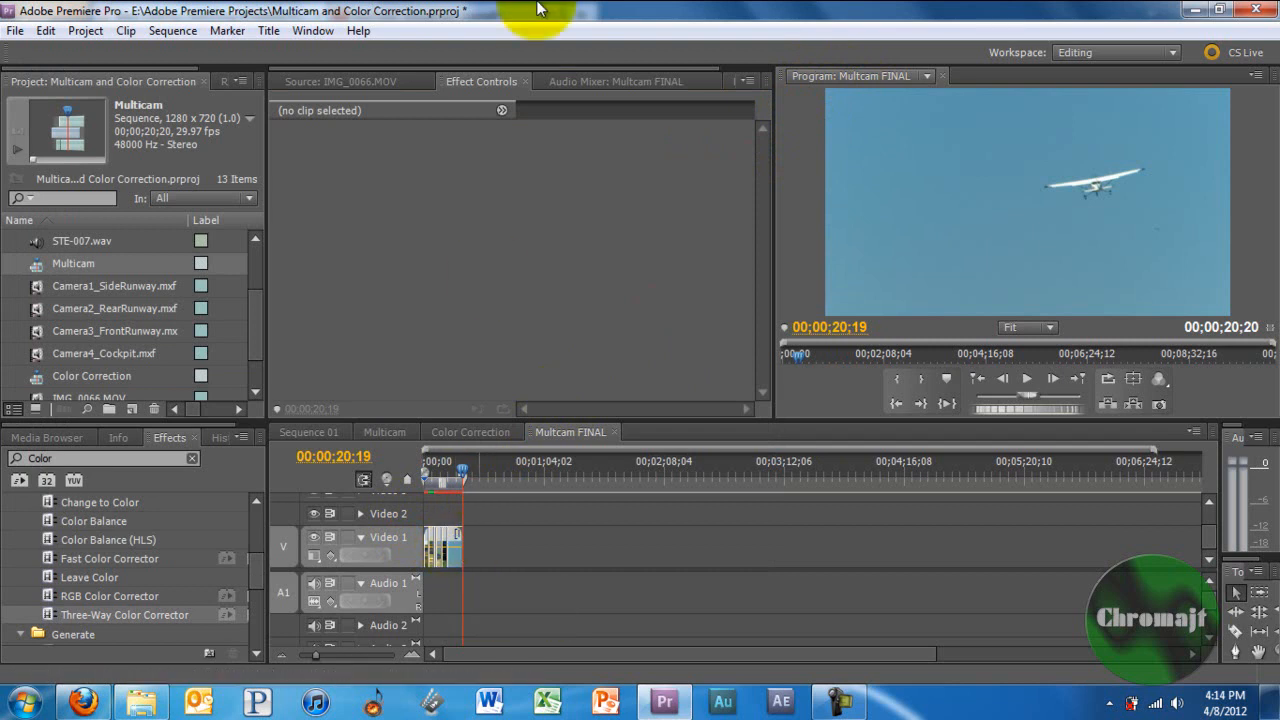
mouse_move(296, 32)
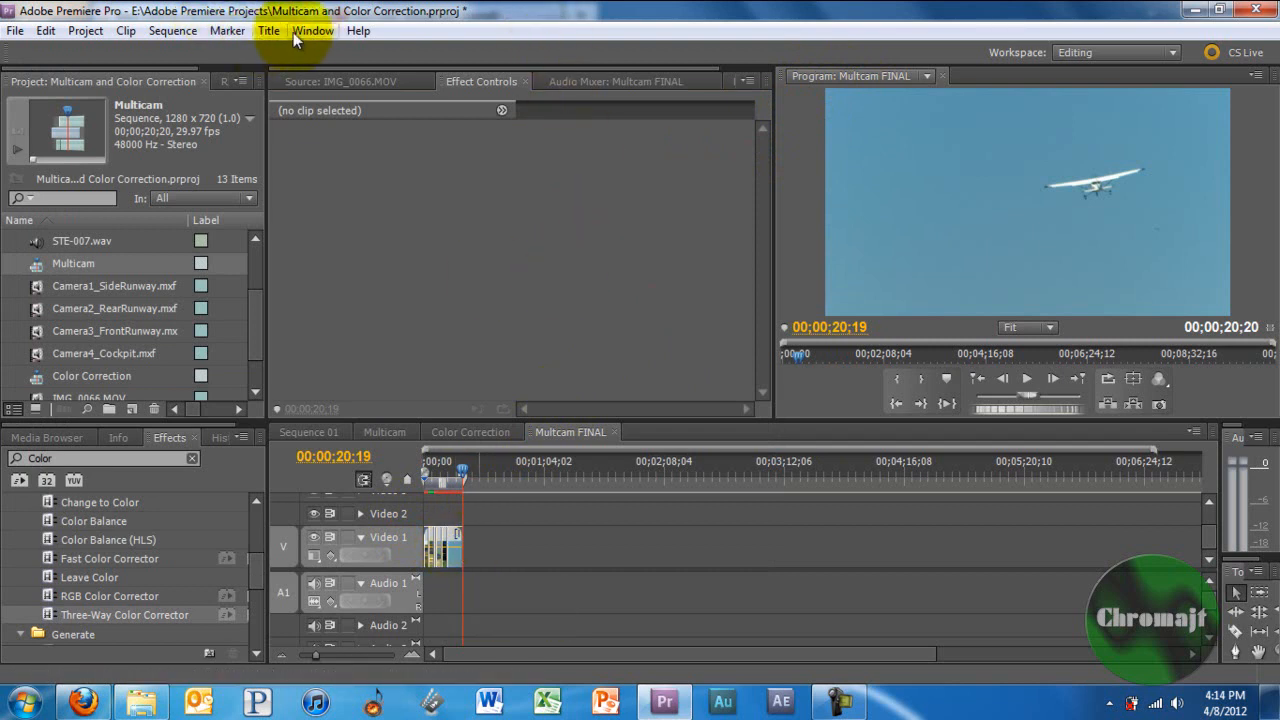
left_click(200, 32)
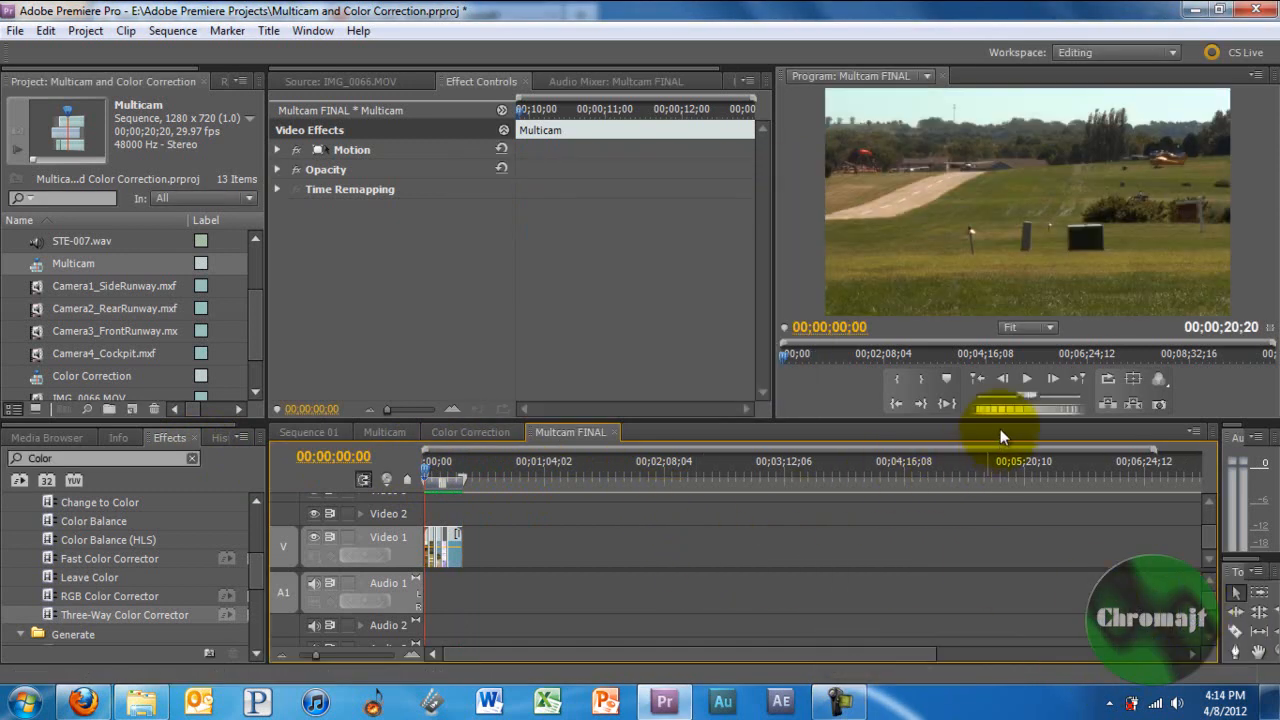
left_click(1028, 380)
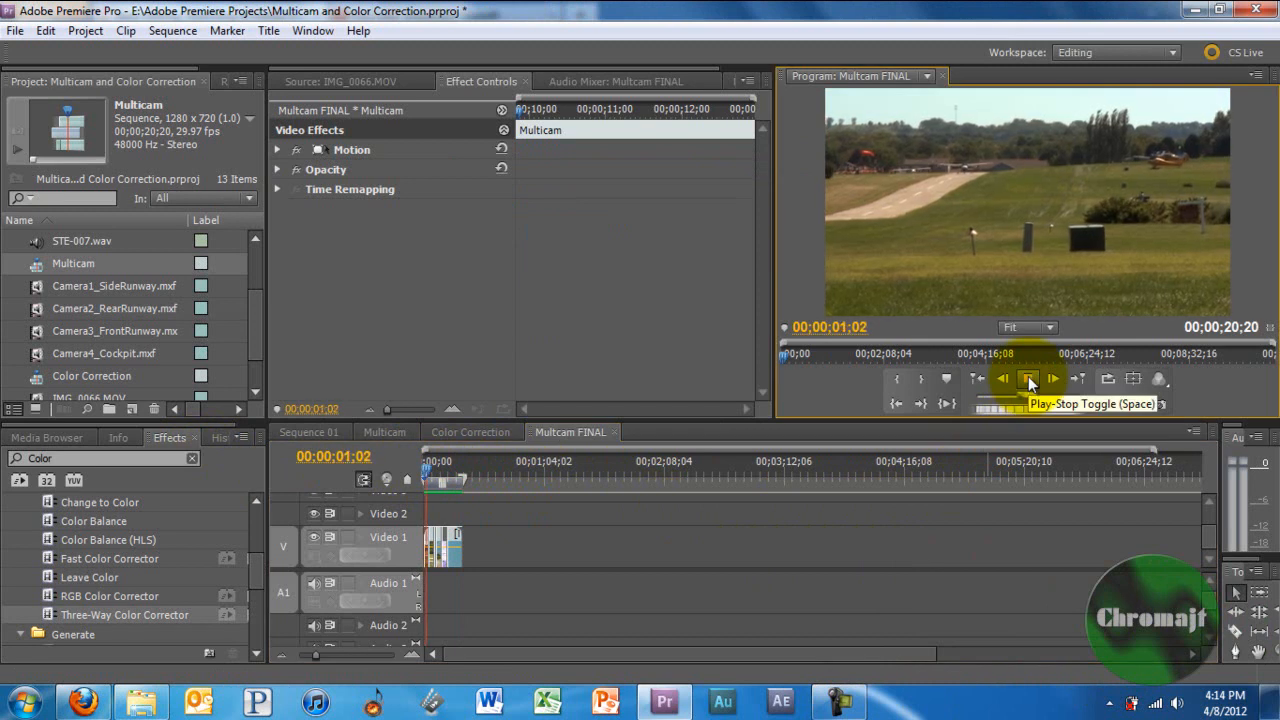
left_click(1028, 380)
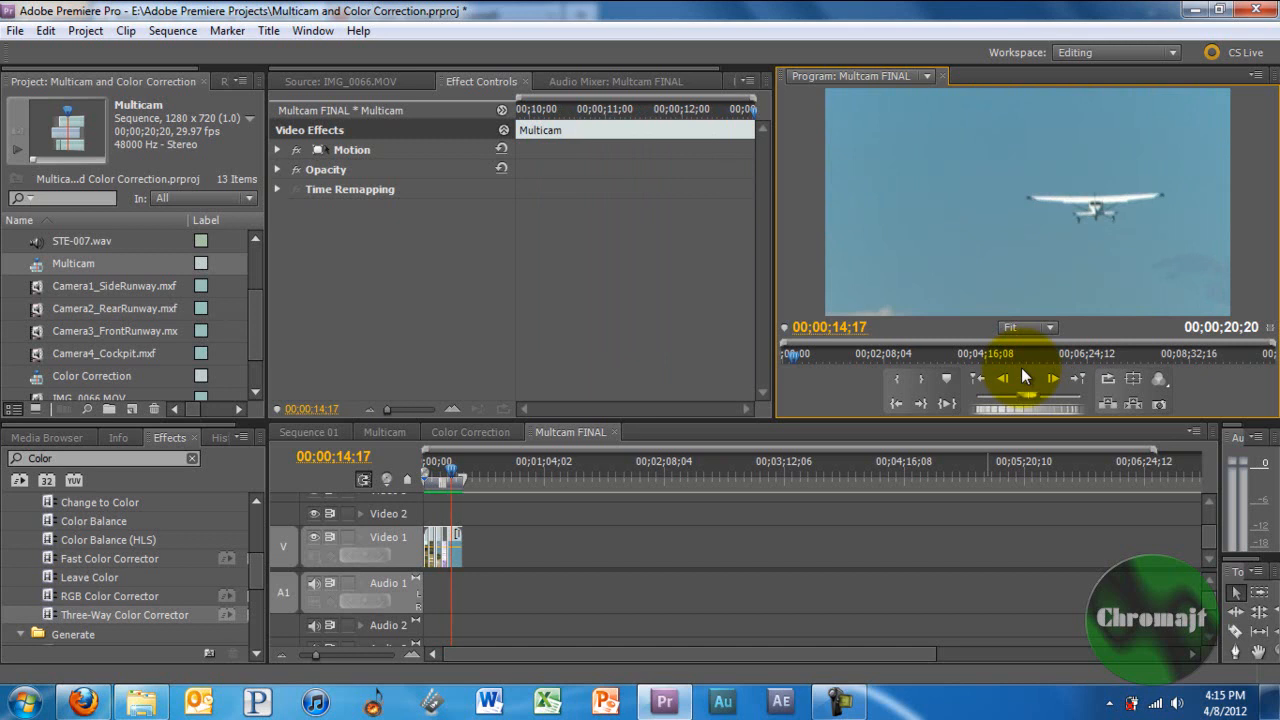
left_click(1216, 700)
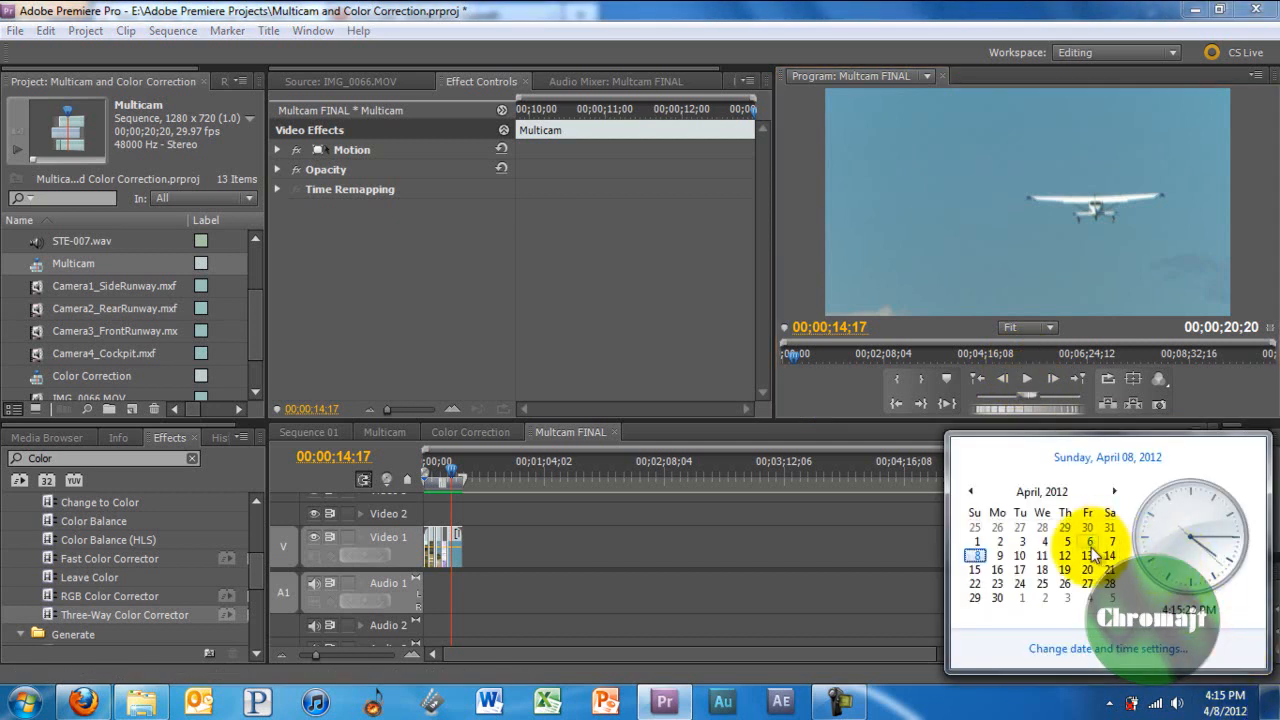
left_click(470, 564)
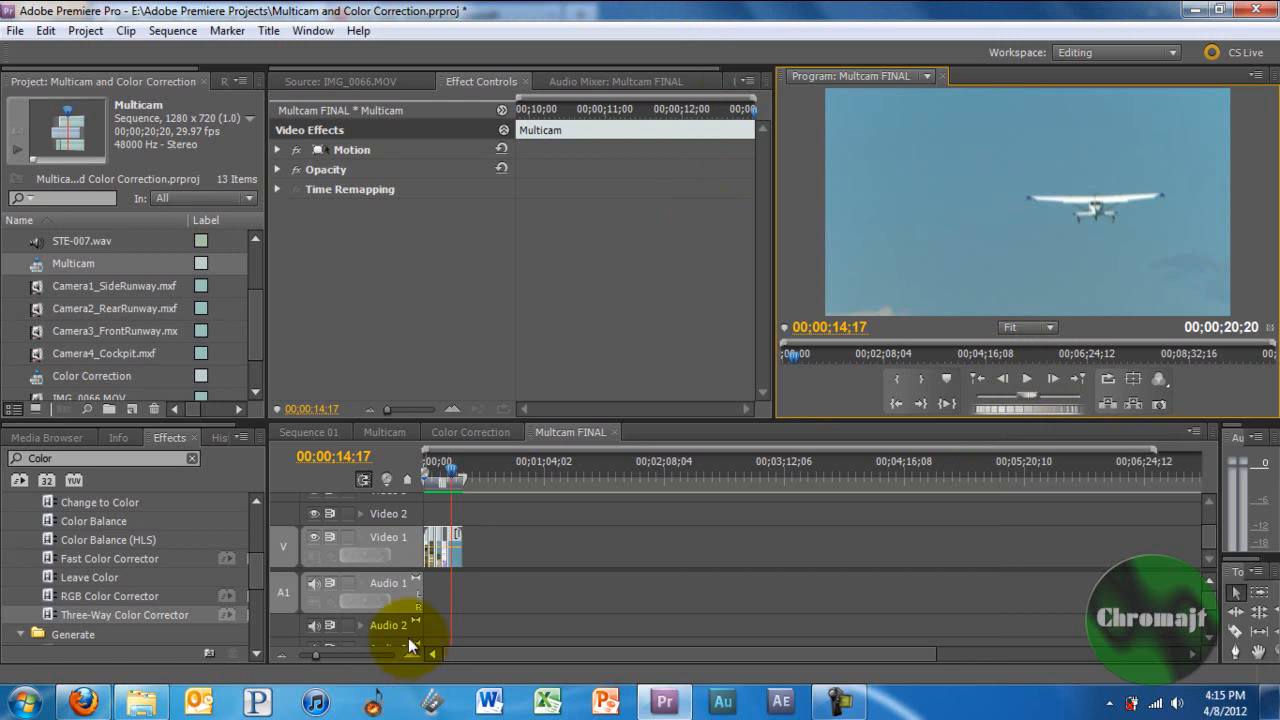
mouse_move(422, 596)
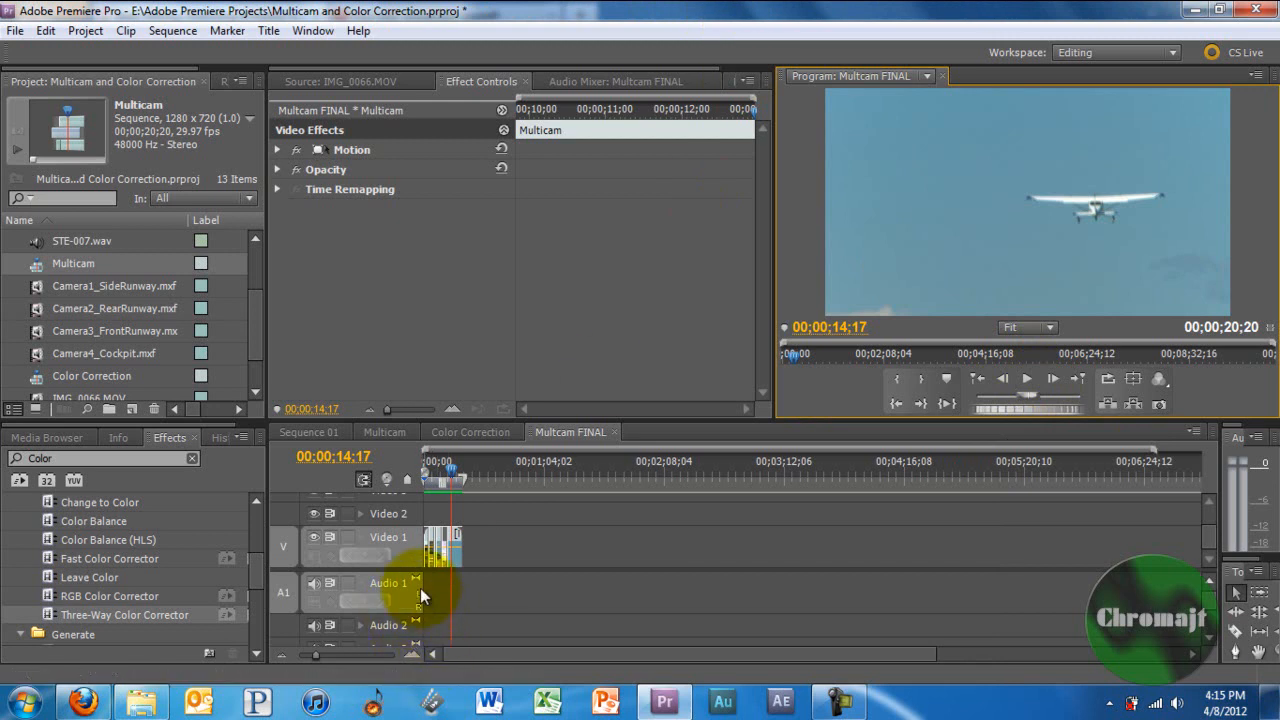